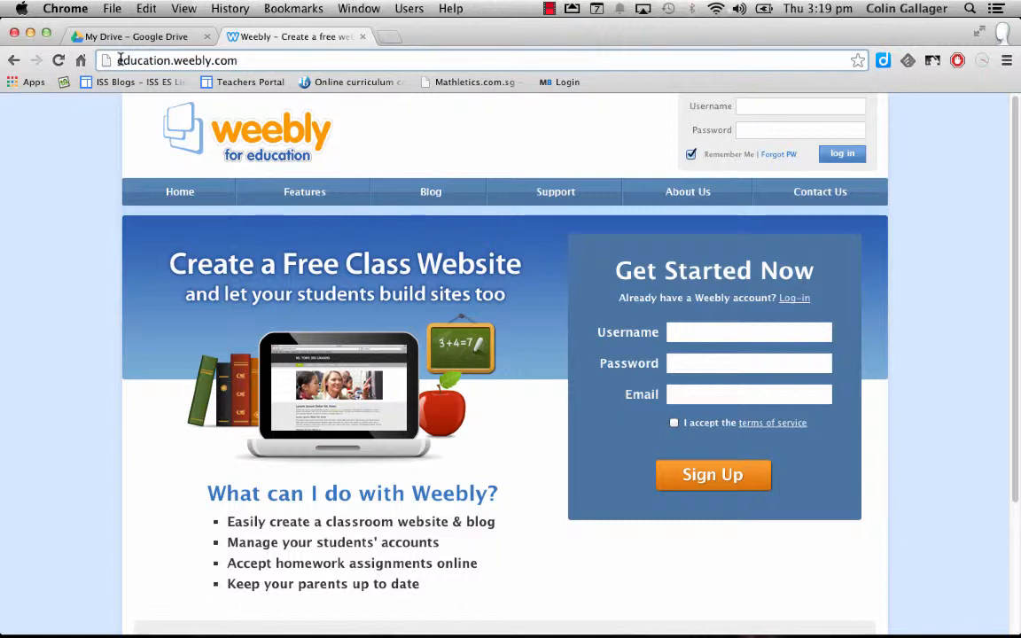
click(177, 60)
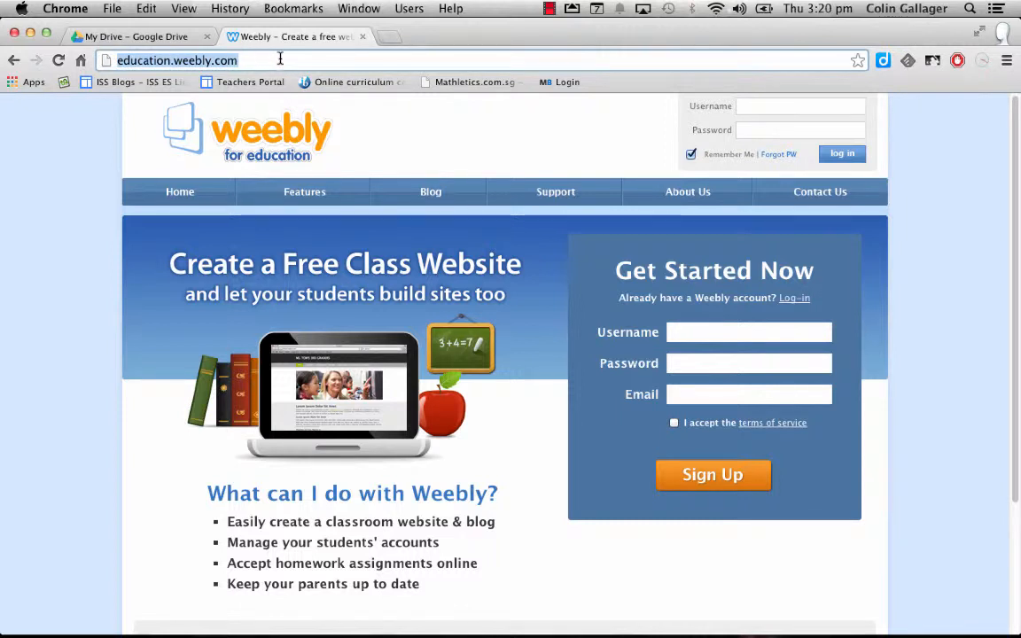
mouse_move(679, 331)
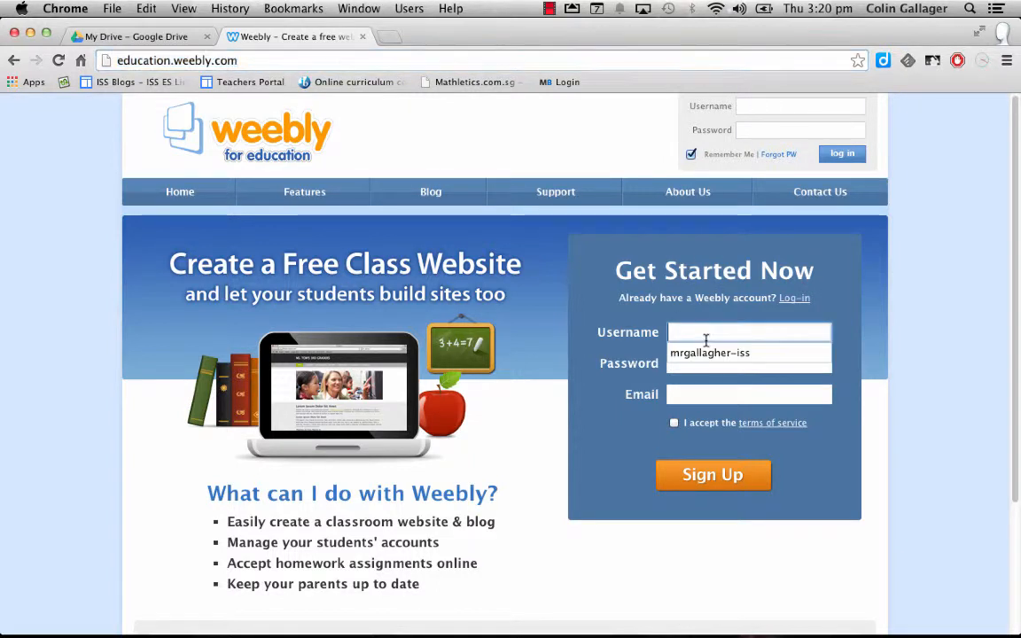
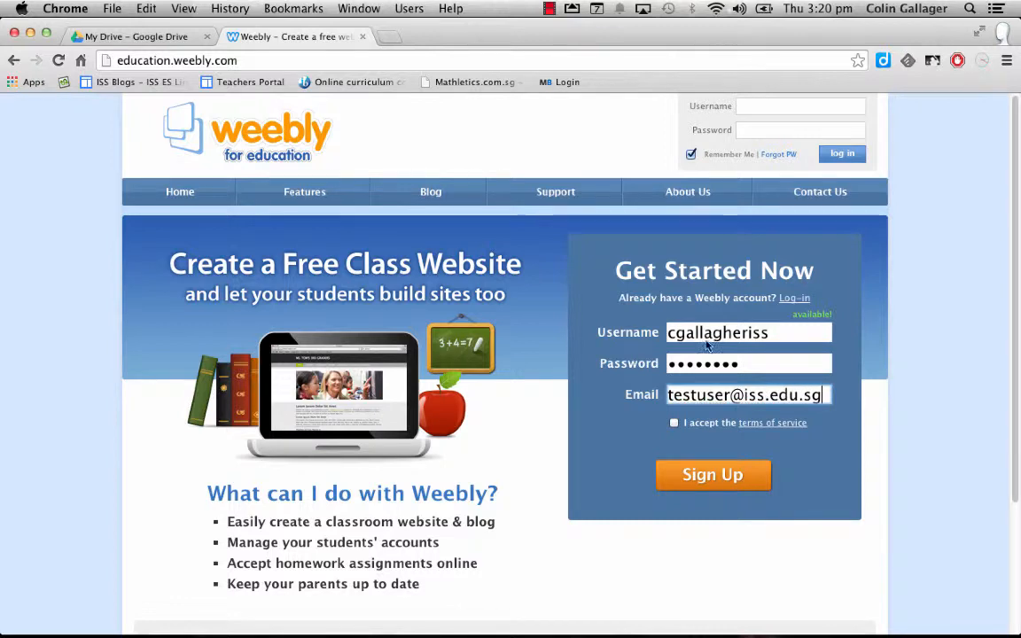
- Accept the terms of service and submit the new teacher account sign-up
click(674, 422)
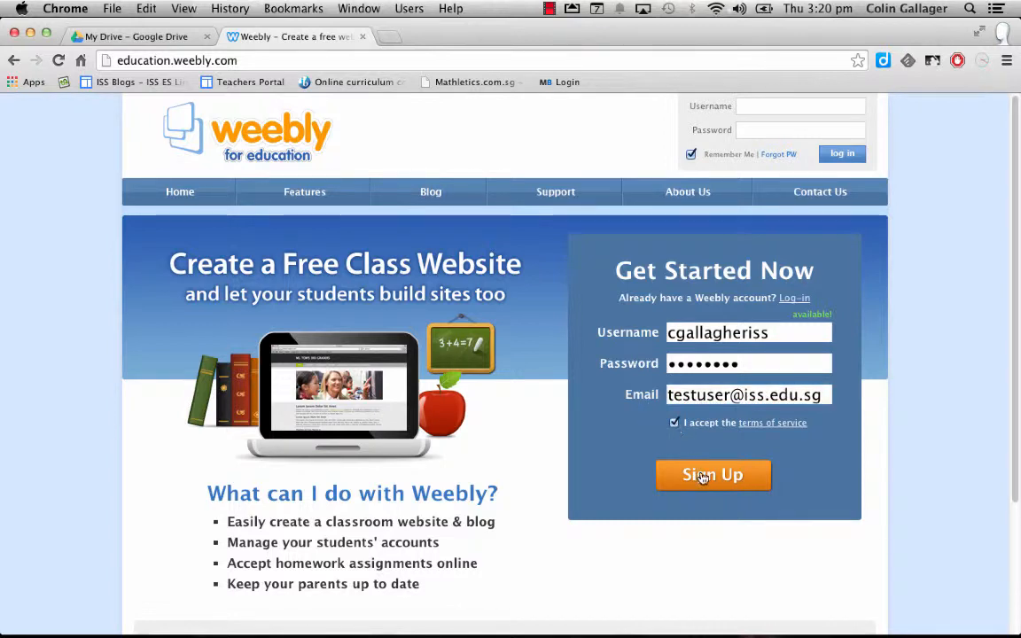
click(712, 475)
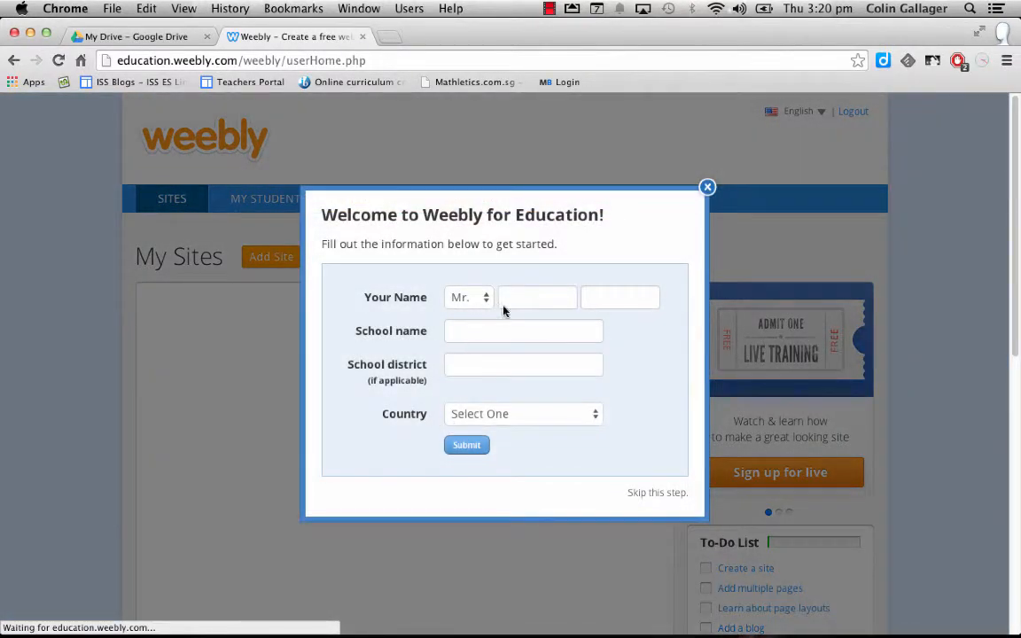
- Submit the profile as Colin at school ISS in Singapore and dismiss the getting-started prompt
text(Colin)
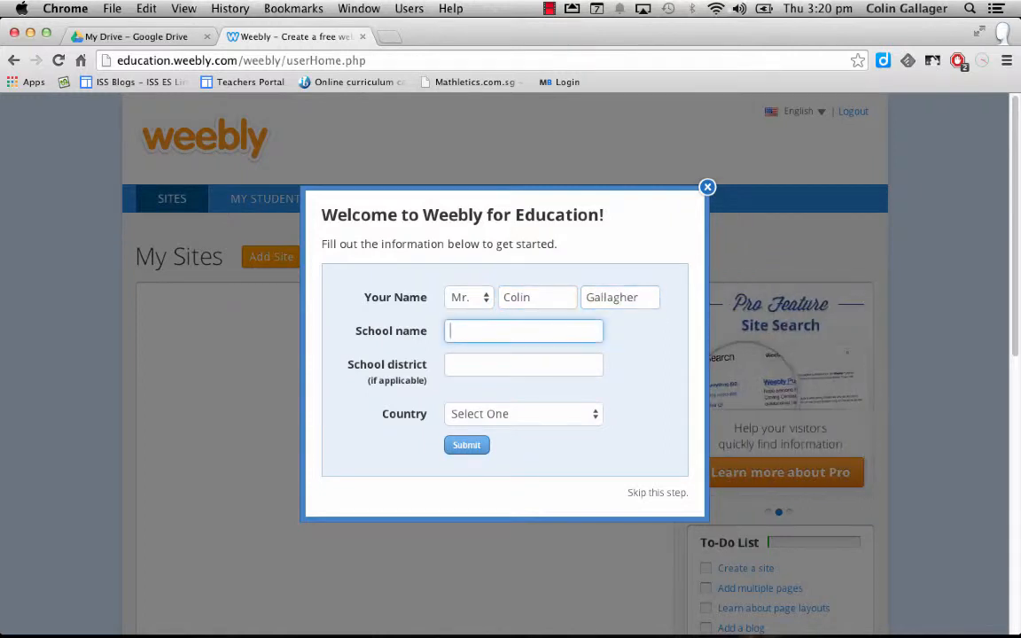
text(ISS)
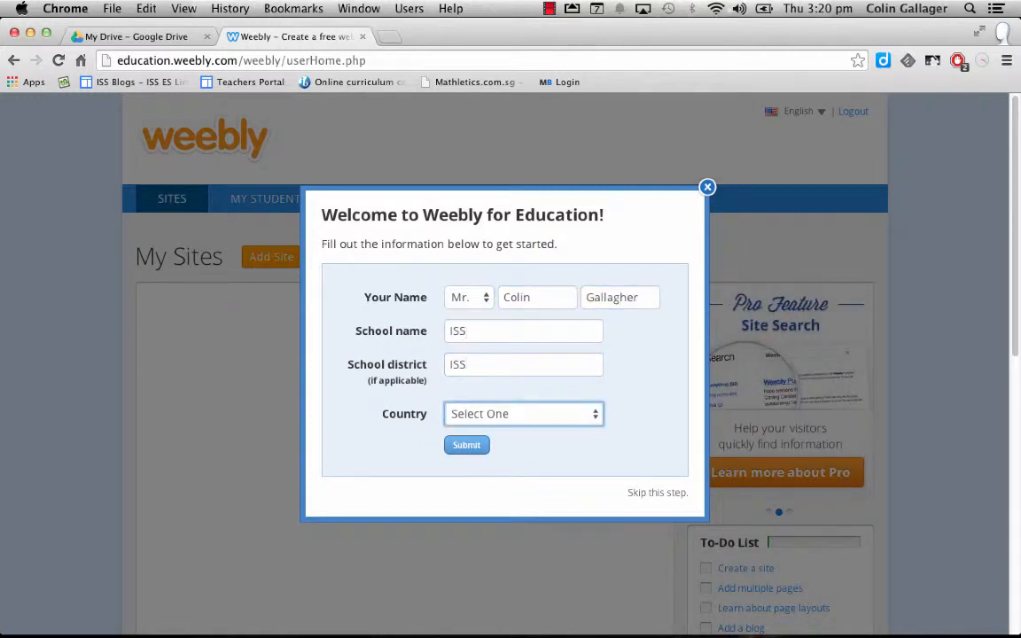
click(523, 414)
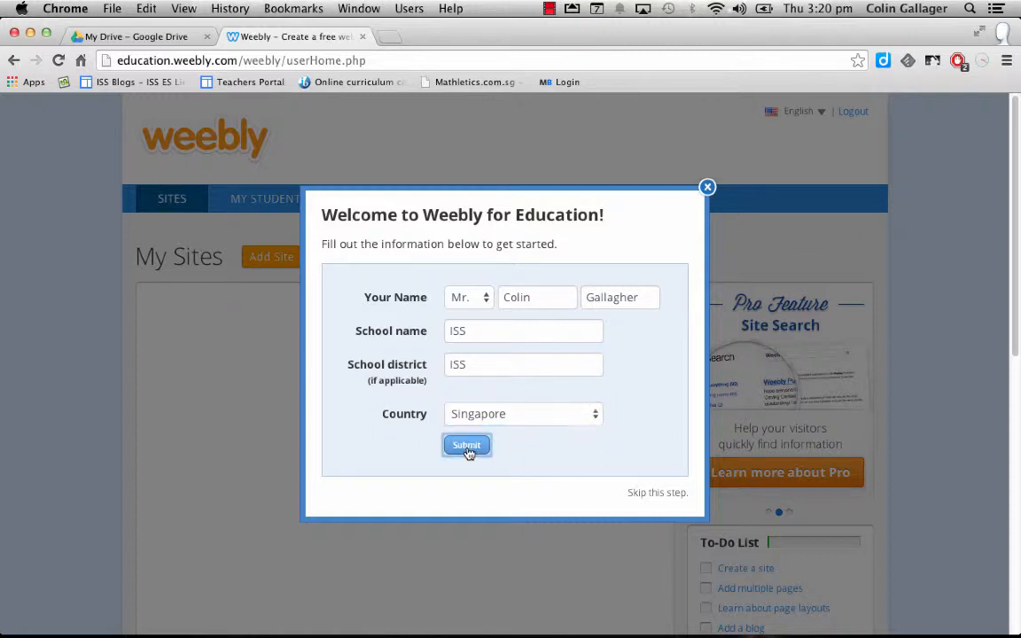
click(466, 445)
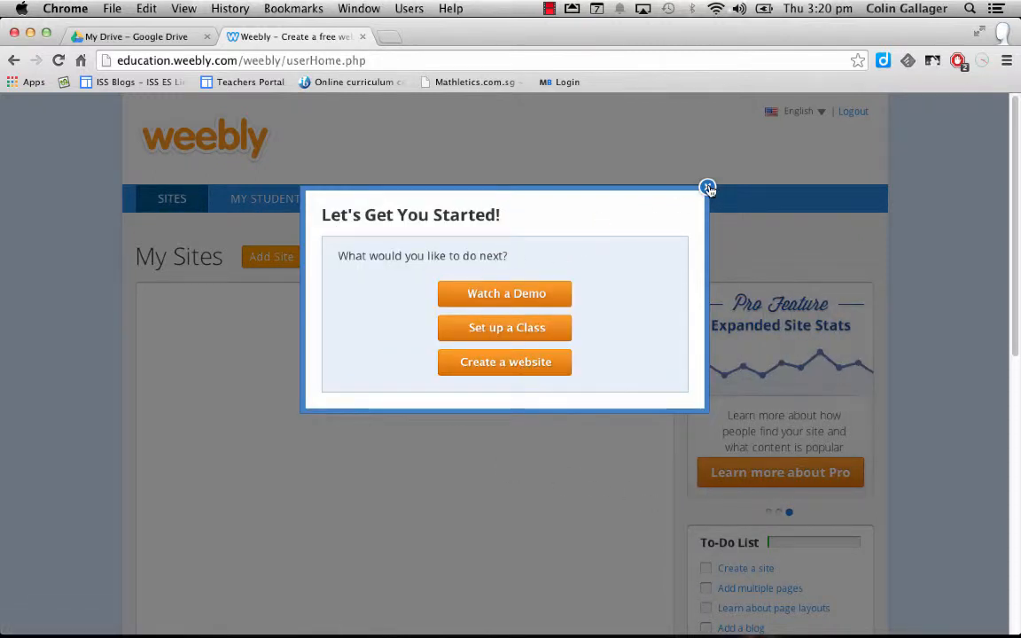
click(708, 187)
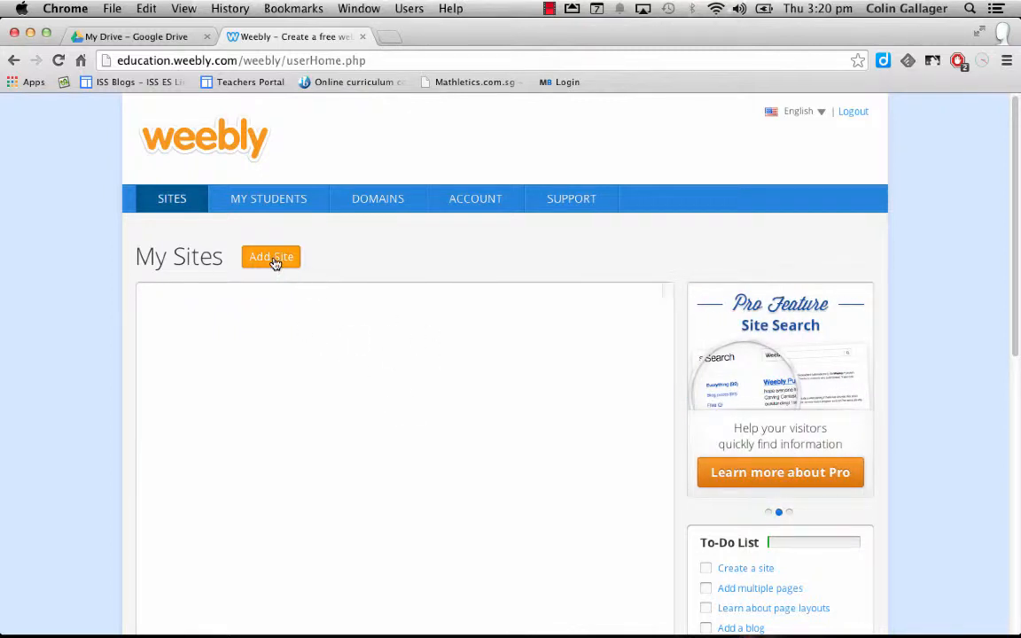
mouse_move(252, 267)
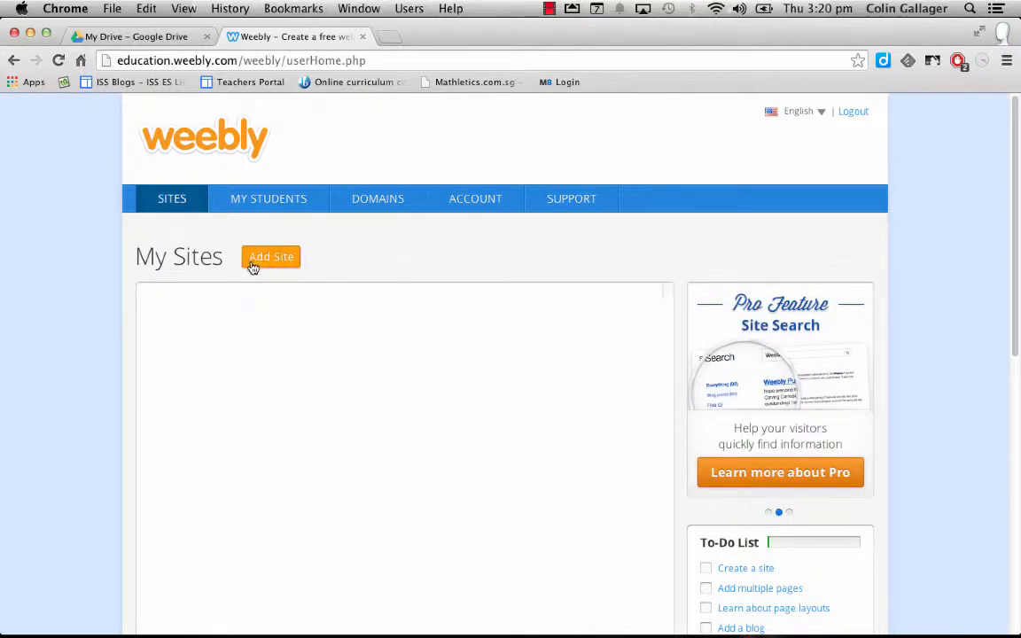
- Add a new Blog site using the first theme in its red colour variant
click(271, 257)
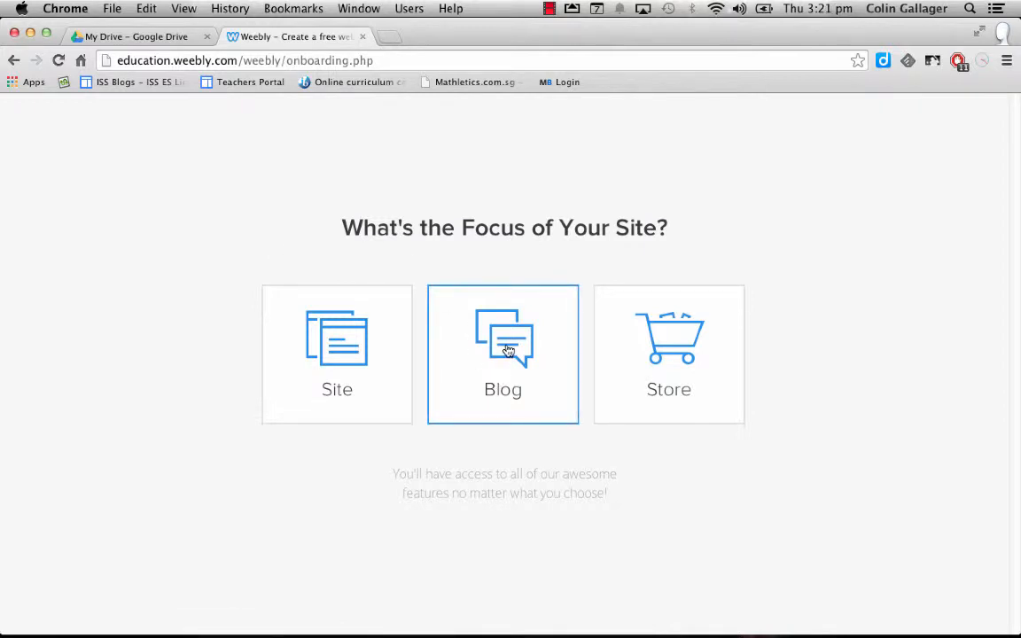
click(502, 354)
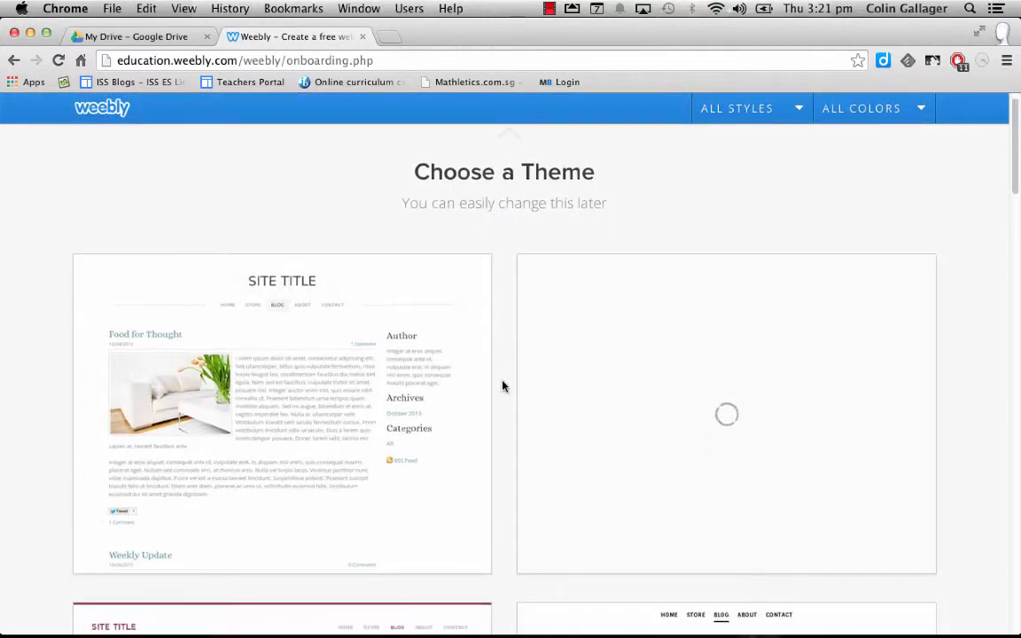
scroll(down, 3)
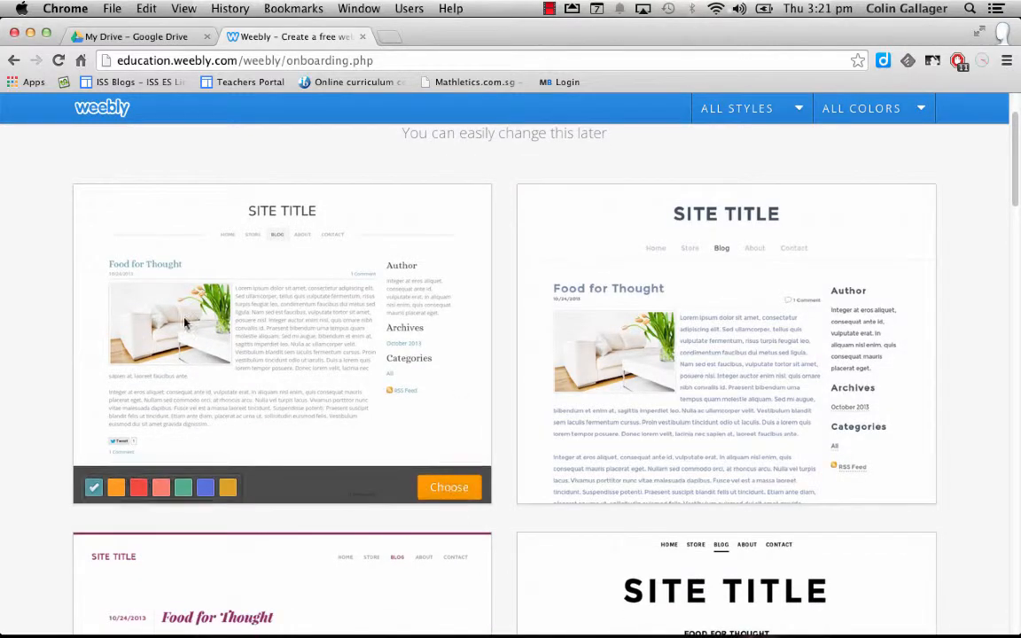
click(138, 482)
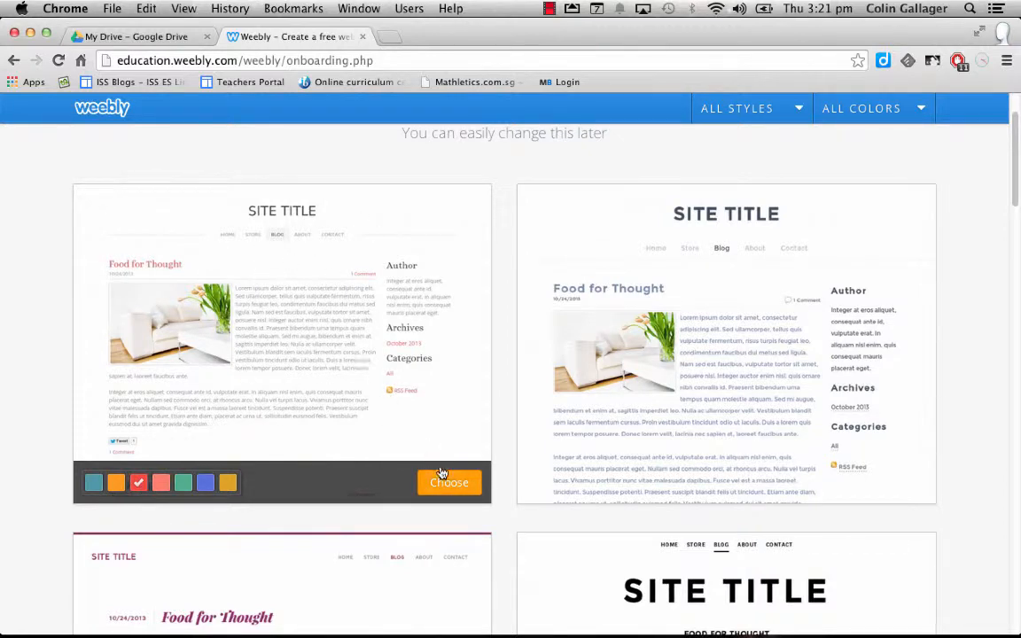
click(448, 482)
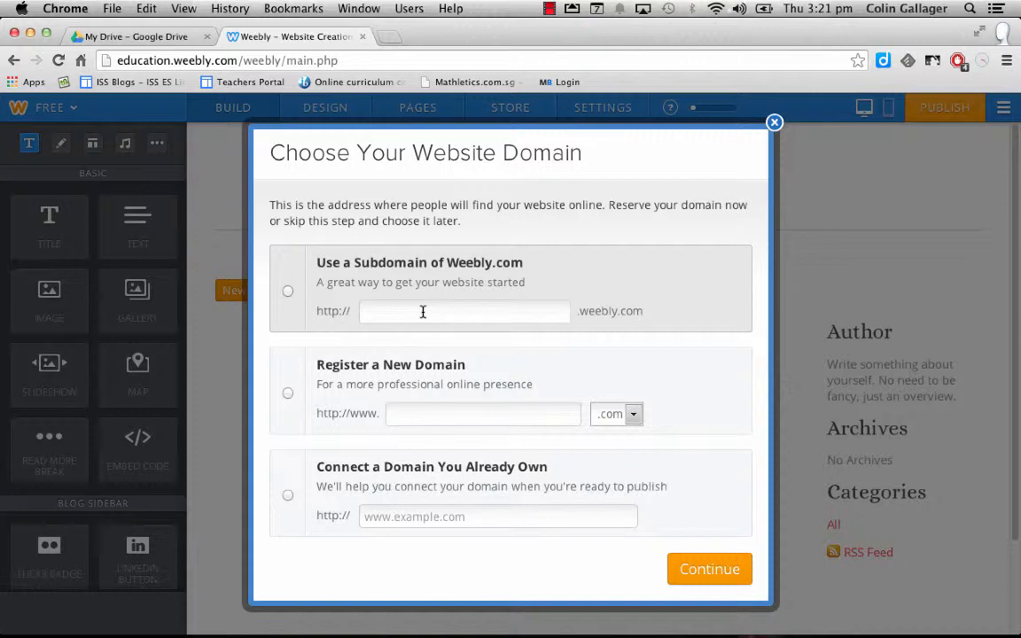
- Choose a free Weebly subdomain, retyping iss3-3 variants until iss3-9 is available
click(465, 310)
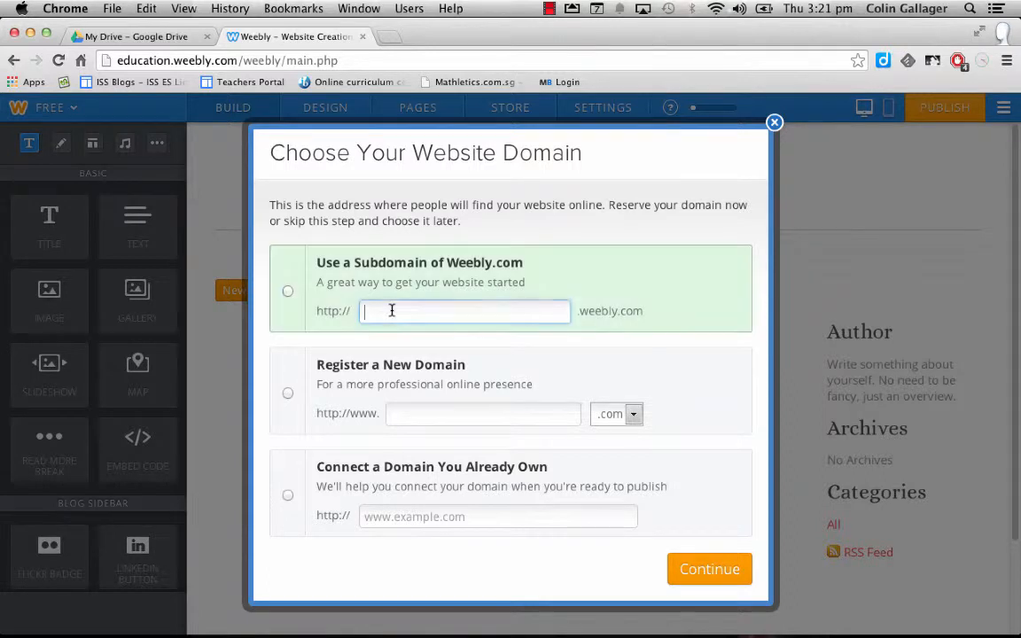
click(288, 291)
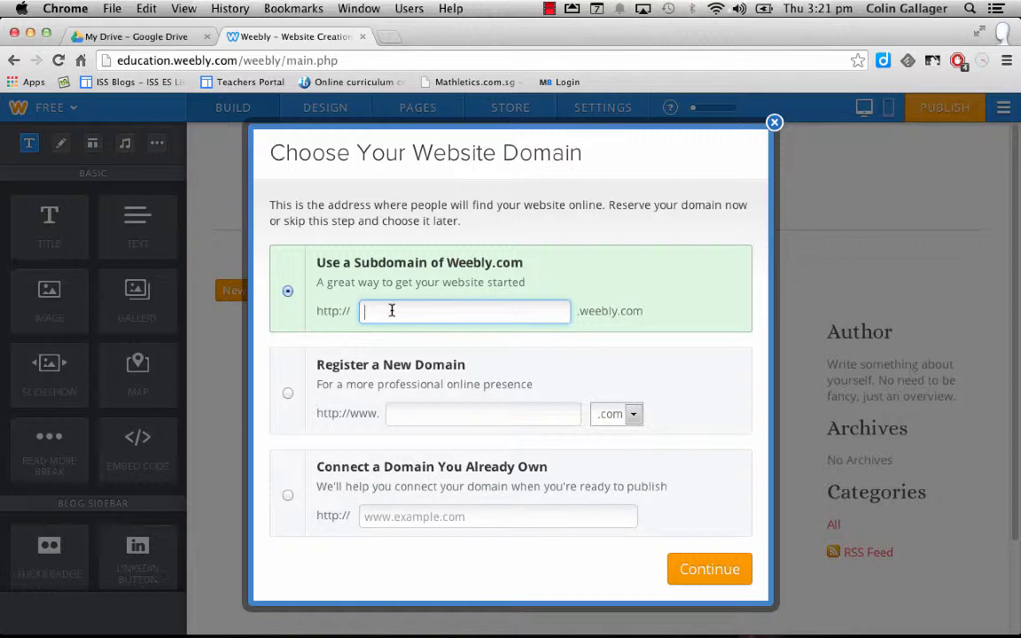
text(iss3-3)
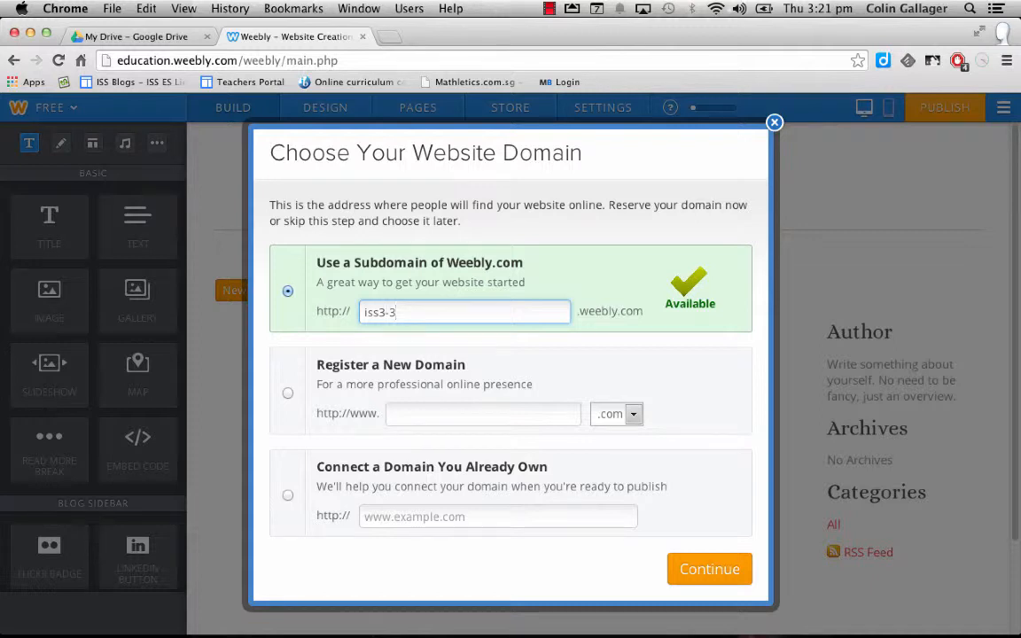
click(464, 311)
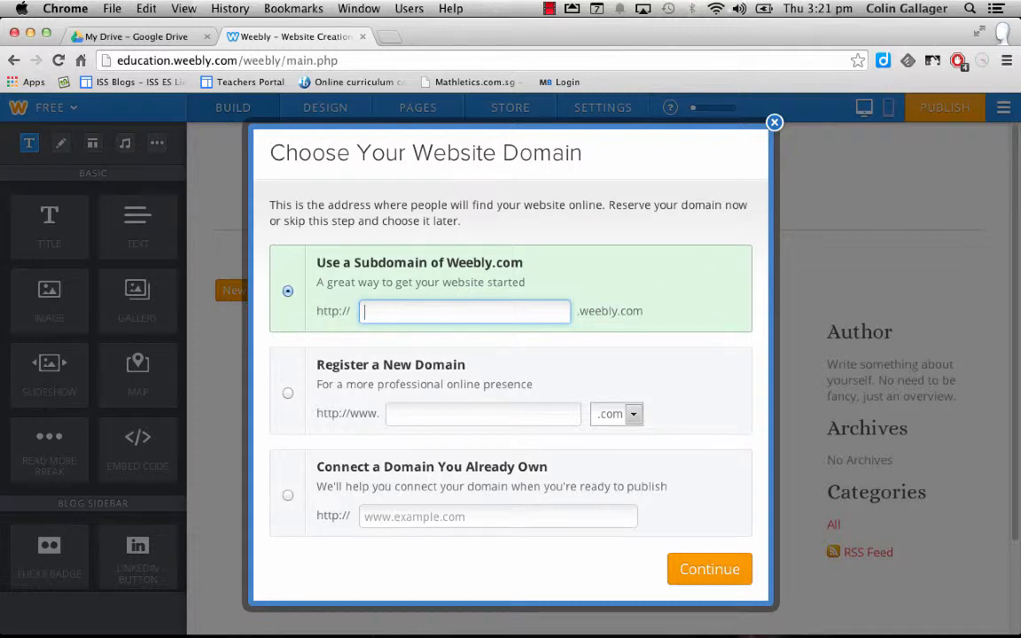
text(3-3)
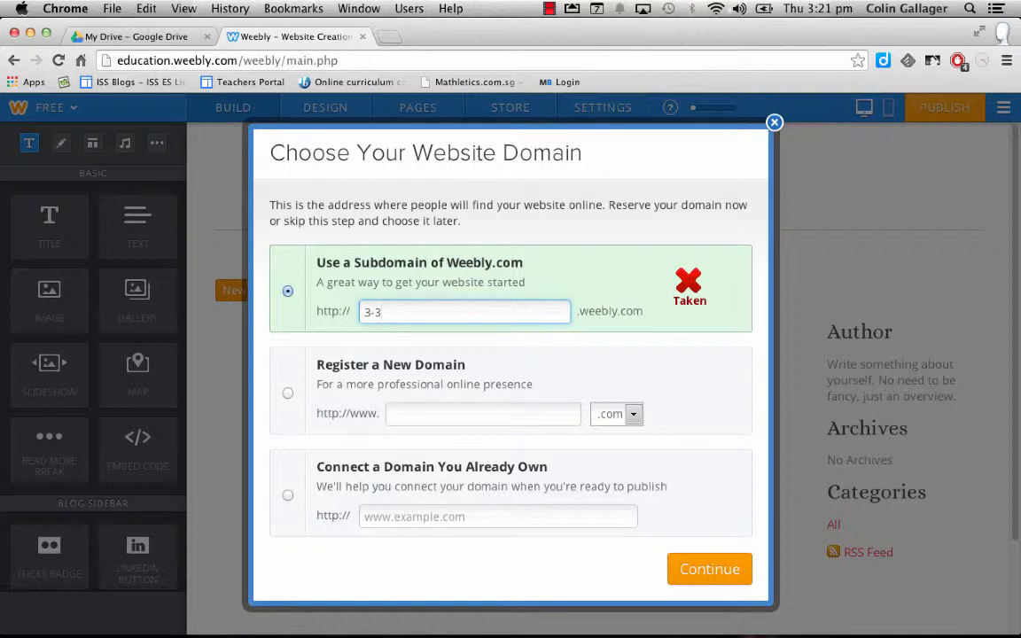
click(464, 311)
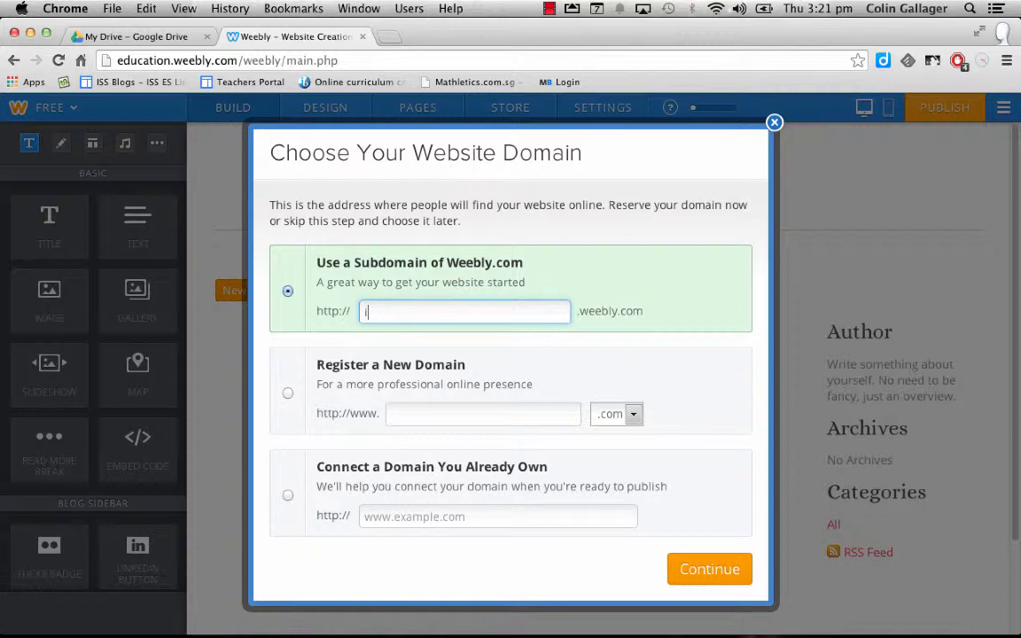
text(iss3-9)
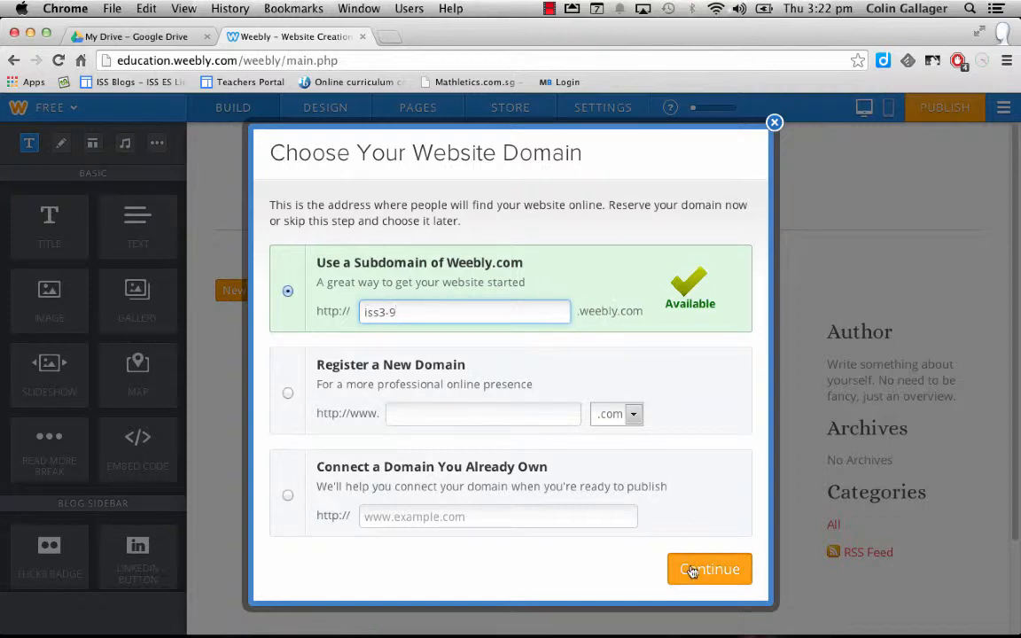
- Continue with the iss3-9 subdomain and start building the site
click(709, 569)
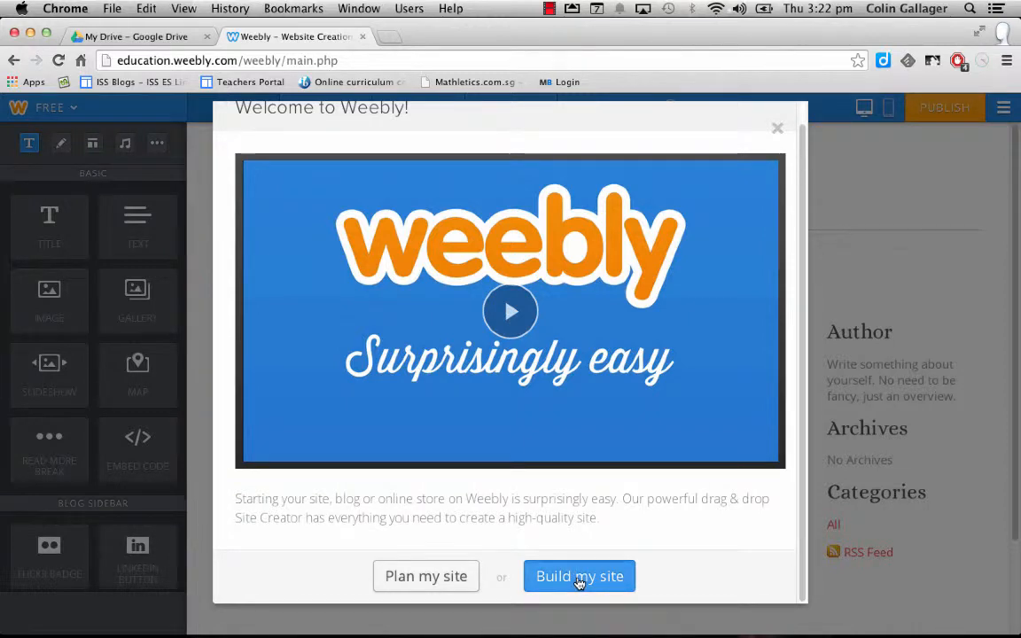
click(578, 576)
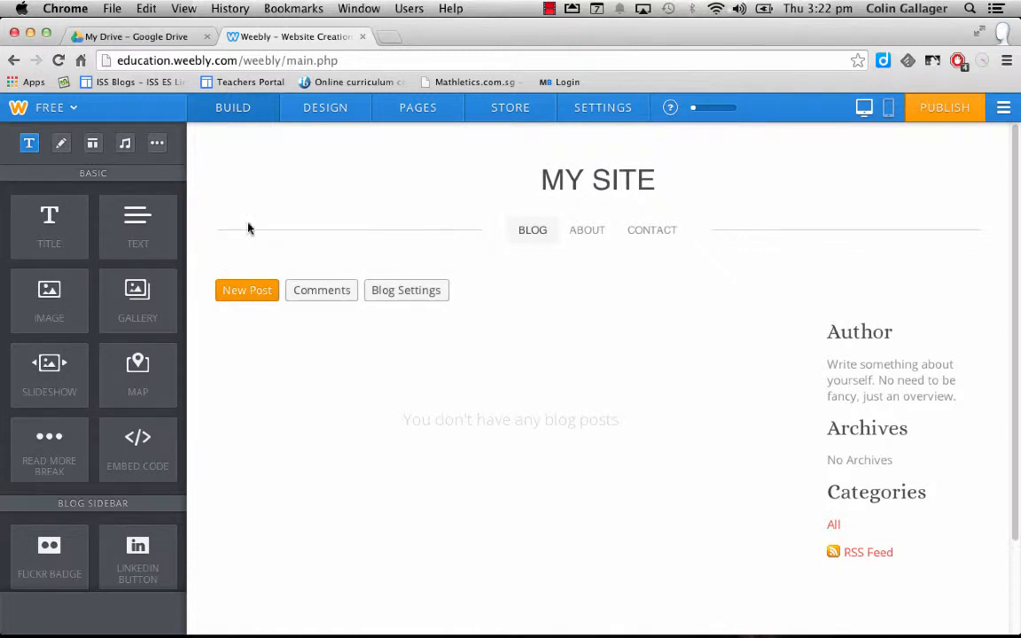
mouse_move(485, 253)
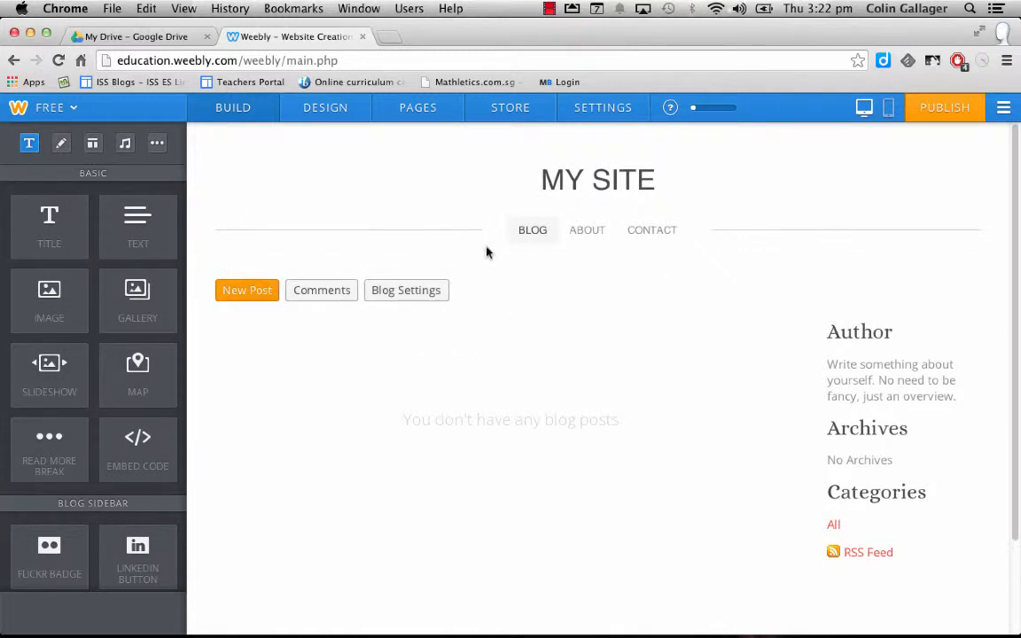
- Replace the MY SITE header title with 3.9's Classroom Blog
click(598, 179)
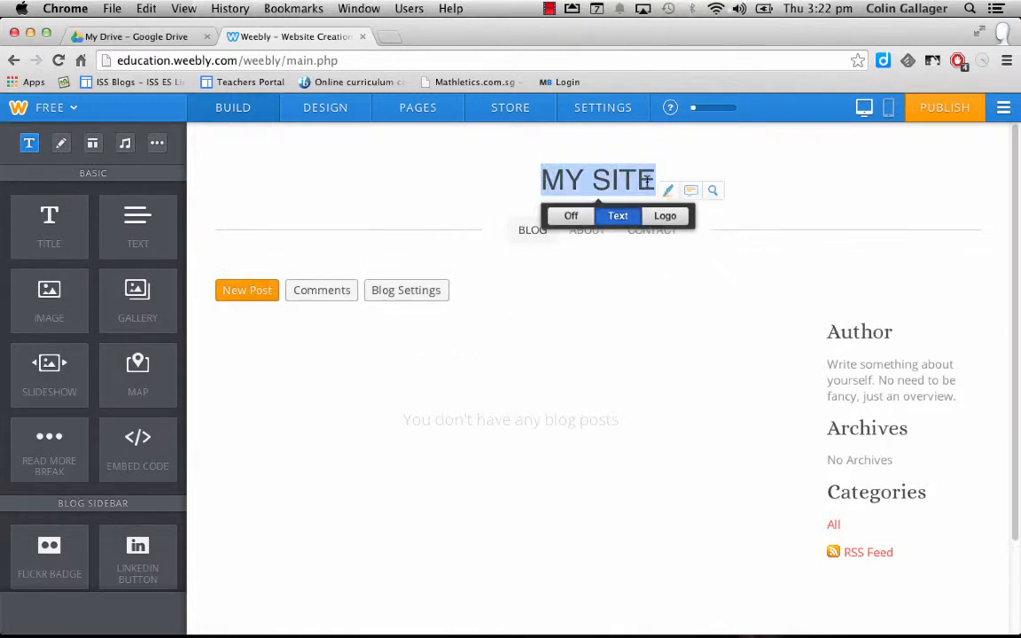
mouse_move(645, 199)
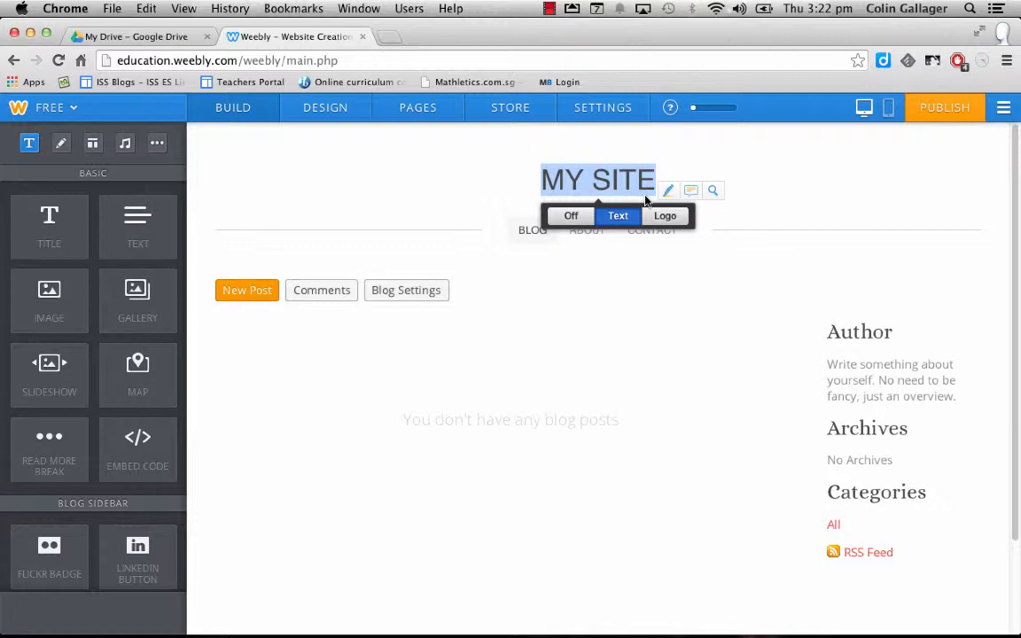
text(3.9'S CLASSROOM BLOG)
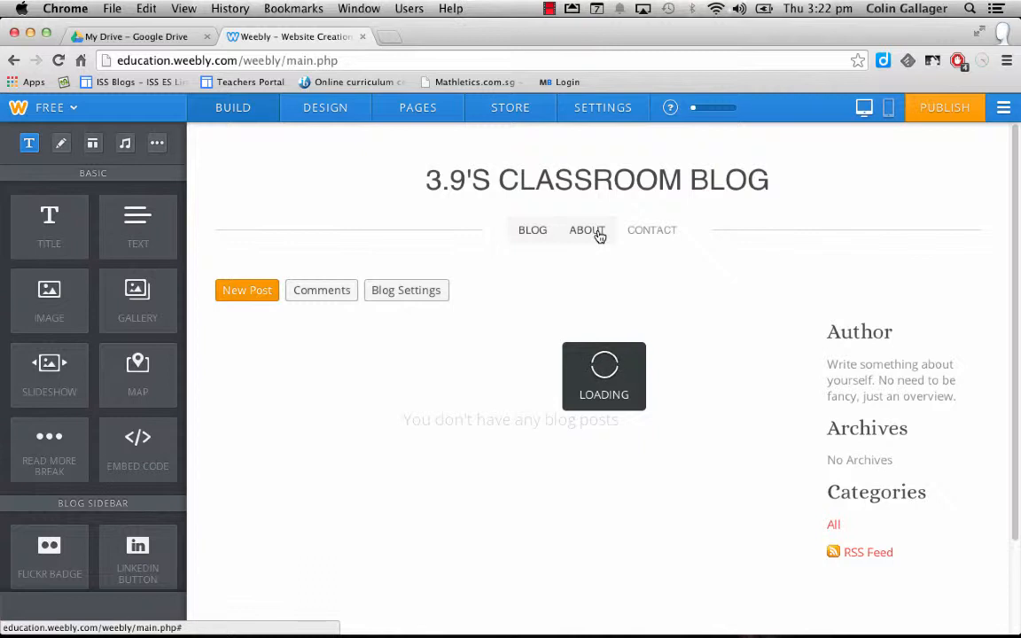
- On the About page add a title block reading About Mr. Gallagher
click(587, 230)
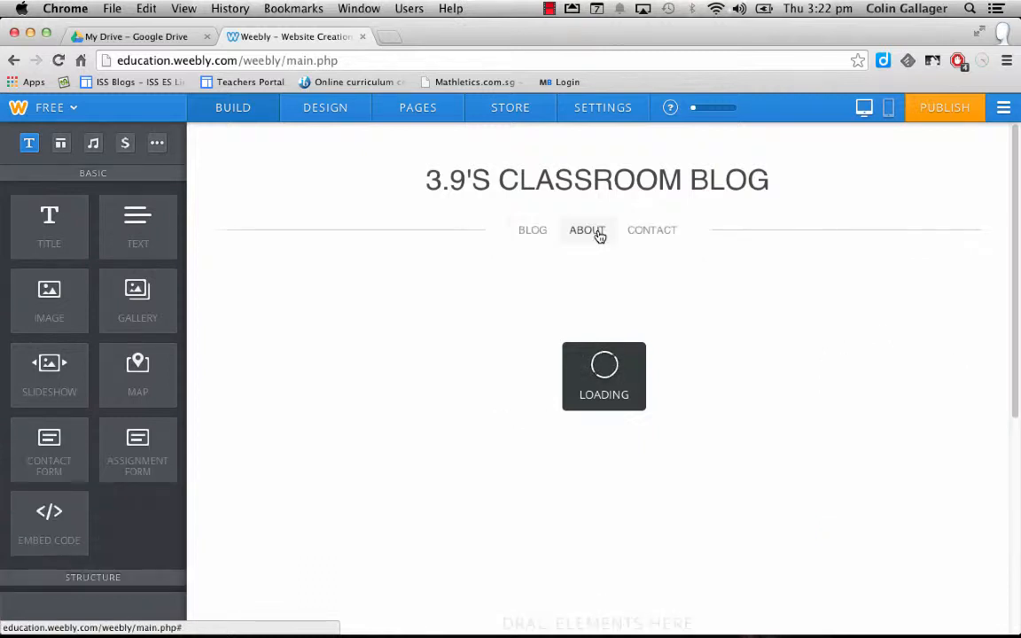
click(587, 230)
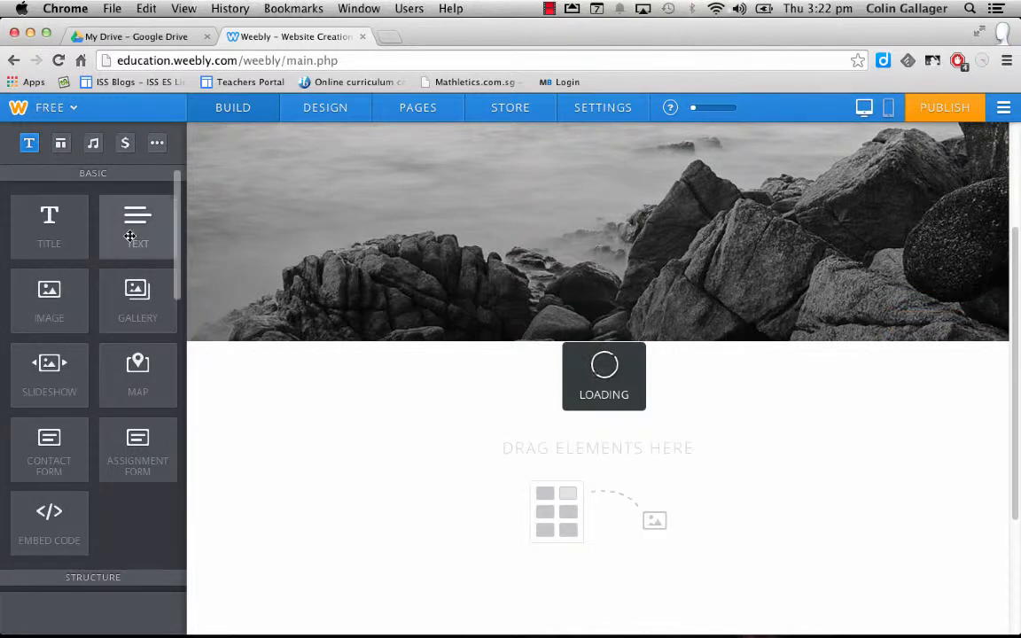
drag(49, 226, 617, 403)
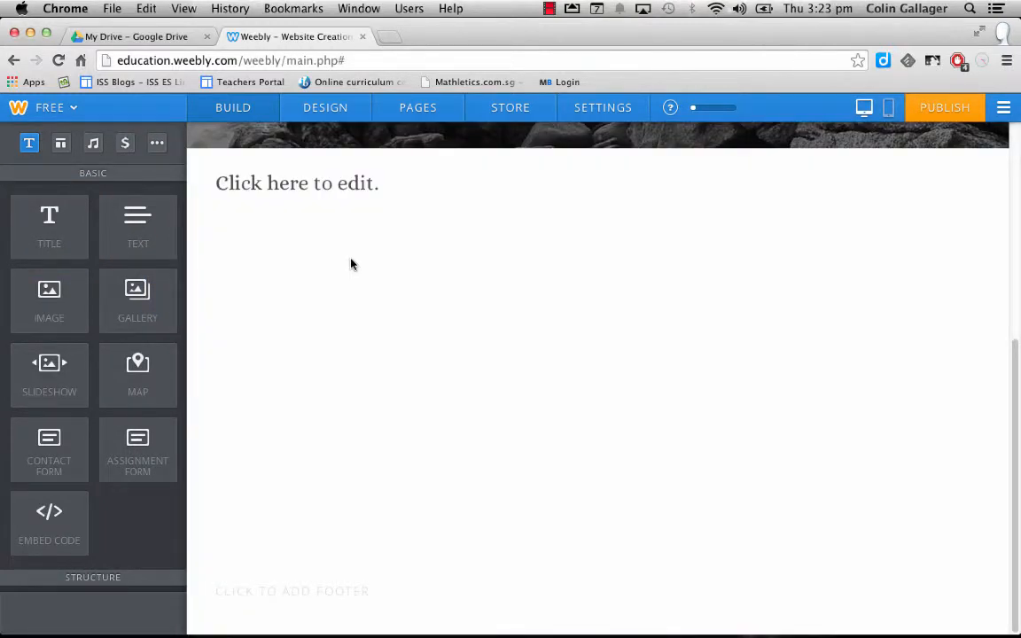
click(314, 183)
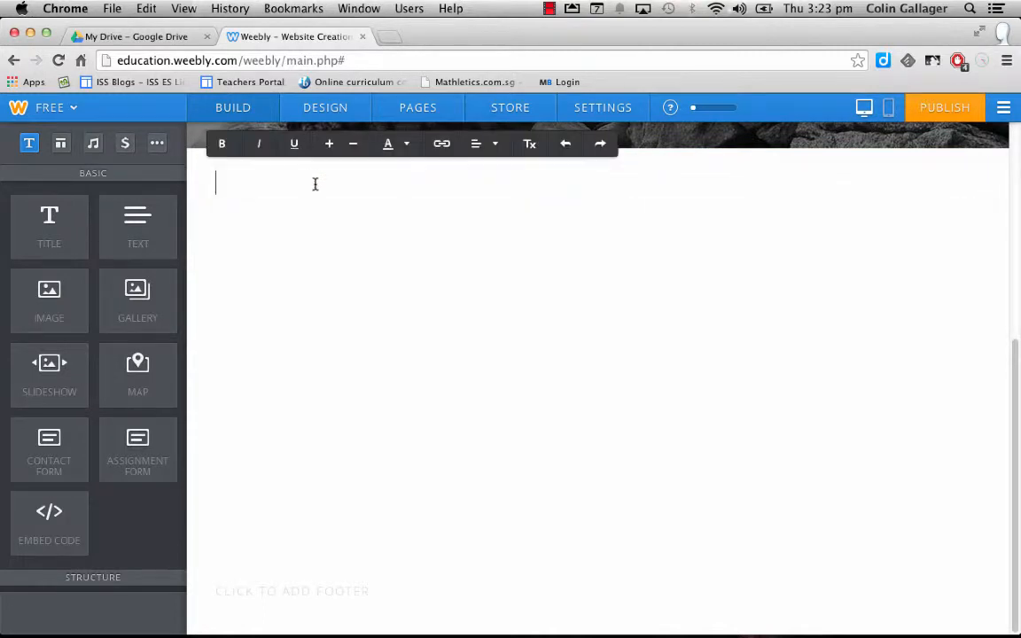
text(About Mr. Gallagher)
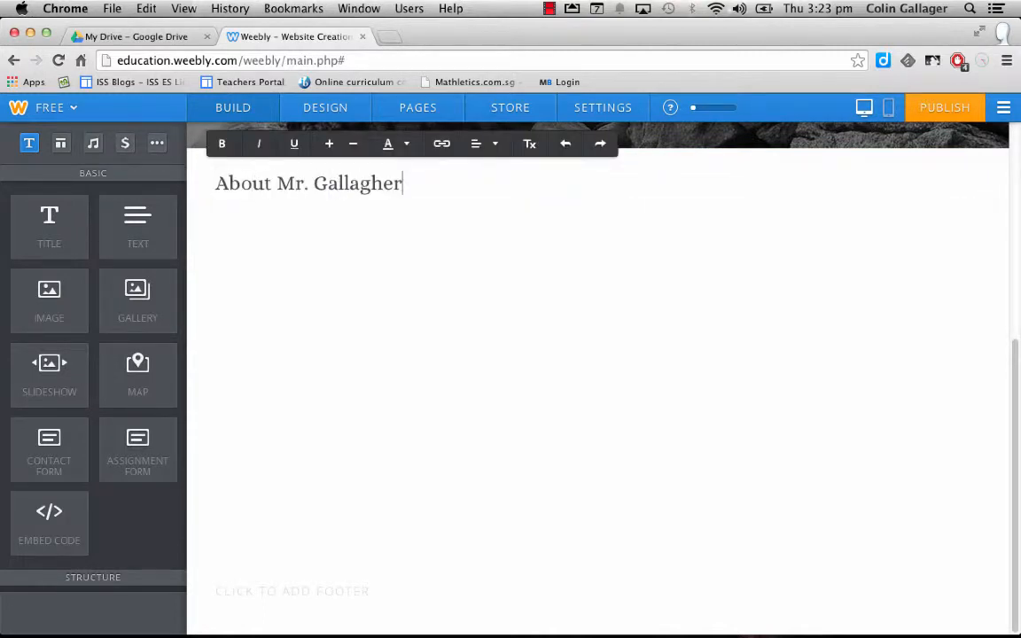
- Add an About me text line and an empty image block beneath it
drag(137, 226, 361, 284)
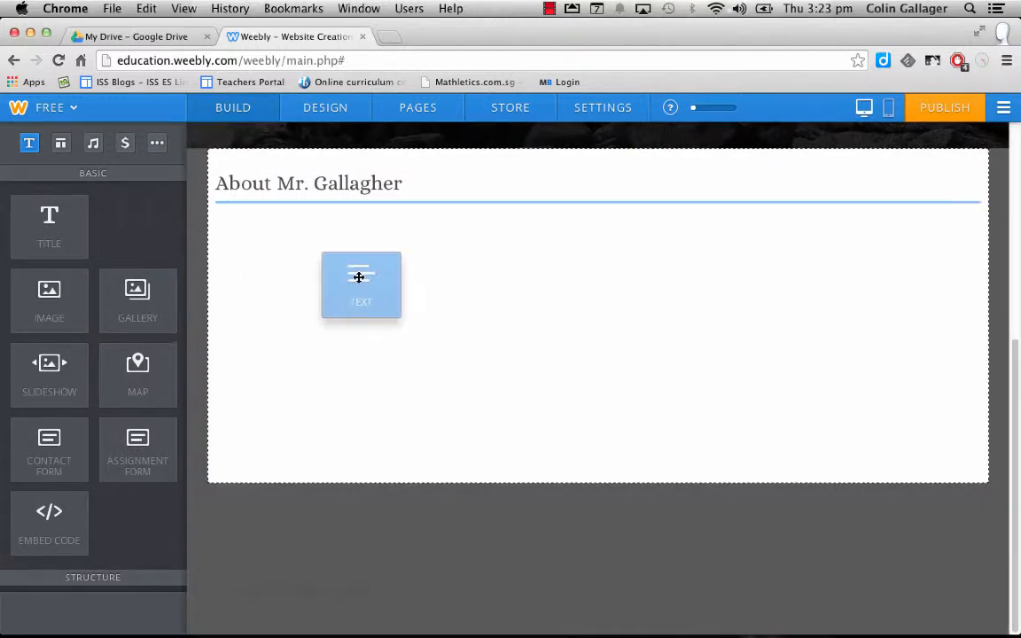
click(360, 284)
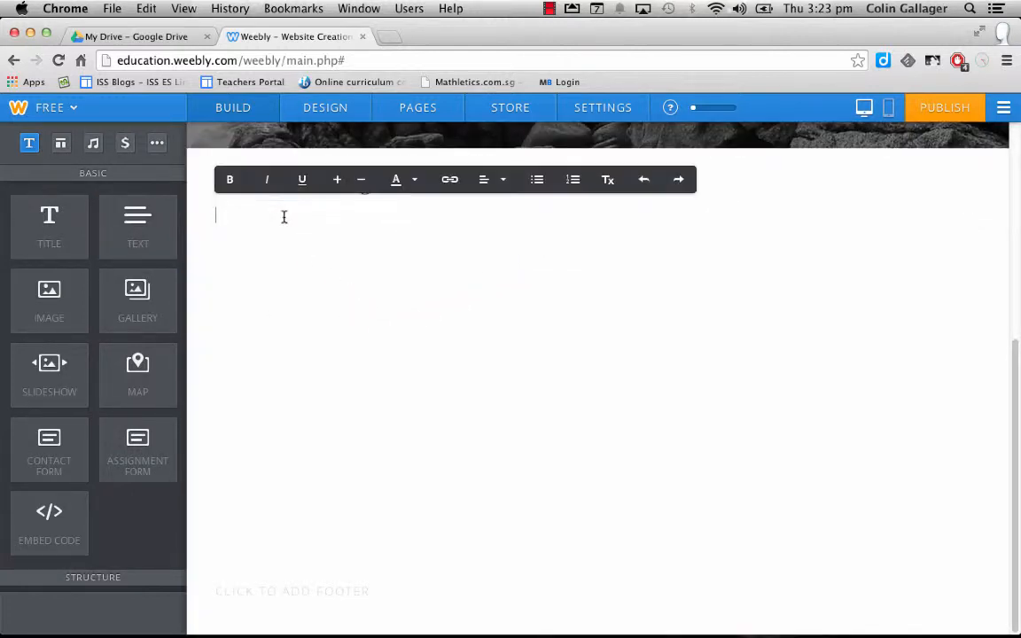
text(About me)
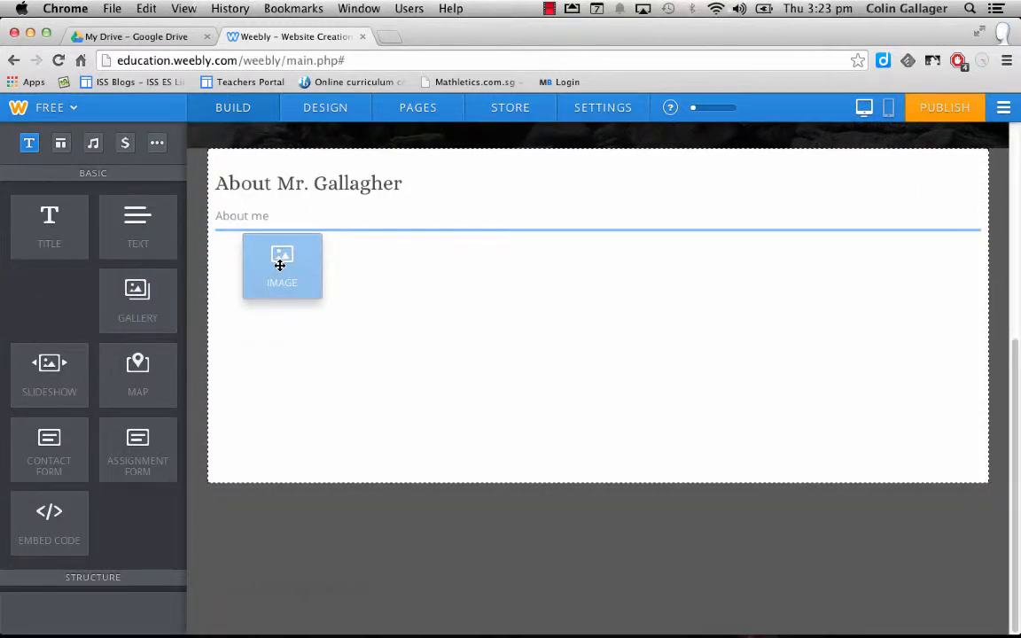
drag(282, 266, 599, 284)
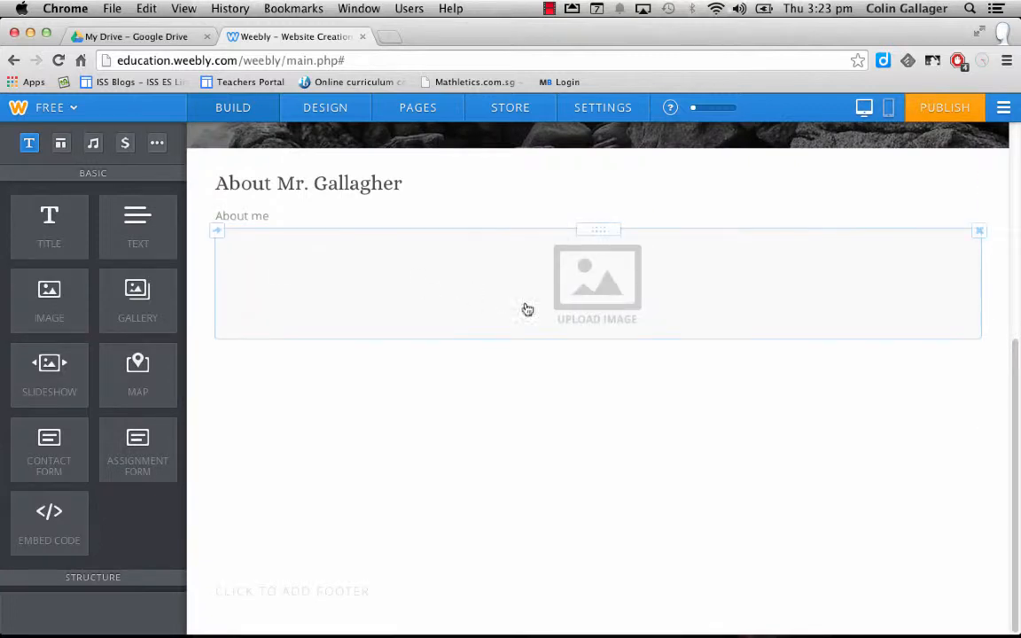
- Upload a desktop photo from the computer into the About page image block
click(597, 281)
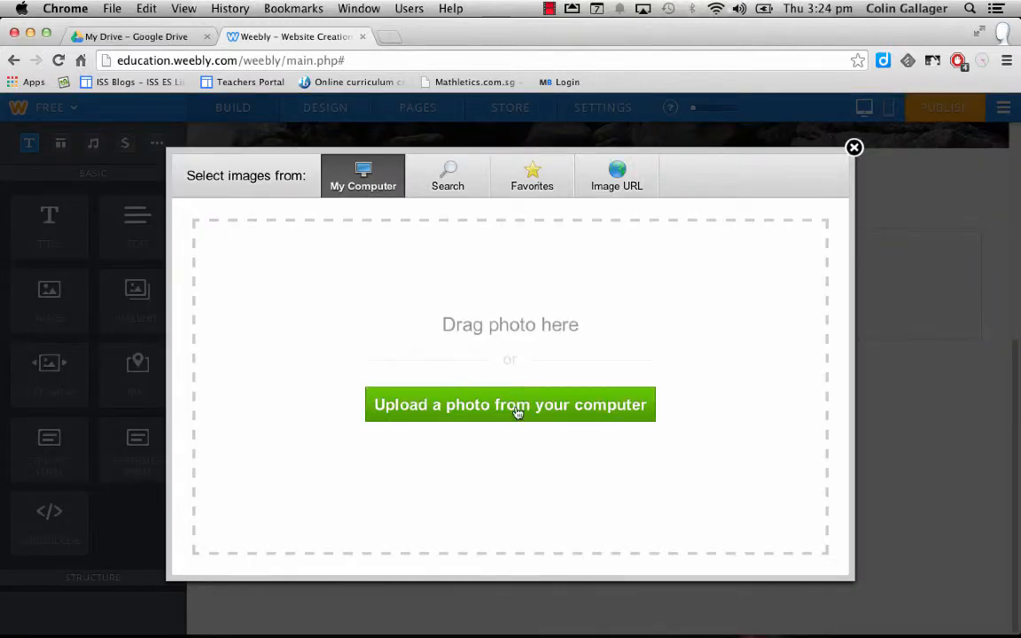
click(510, 404)
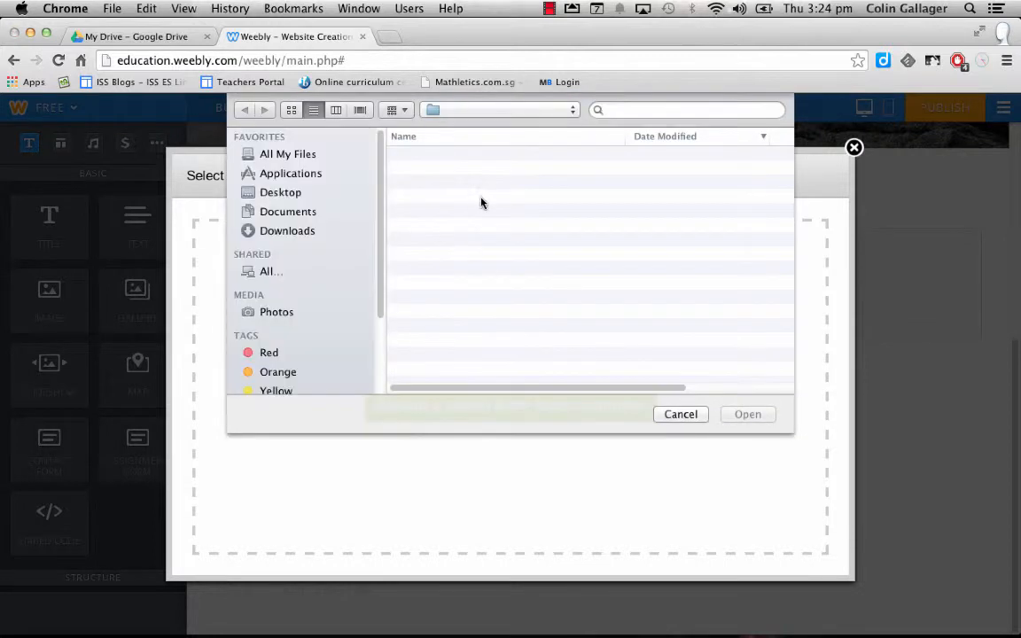
click(280, 192)
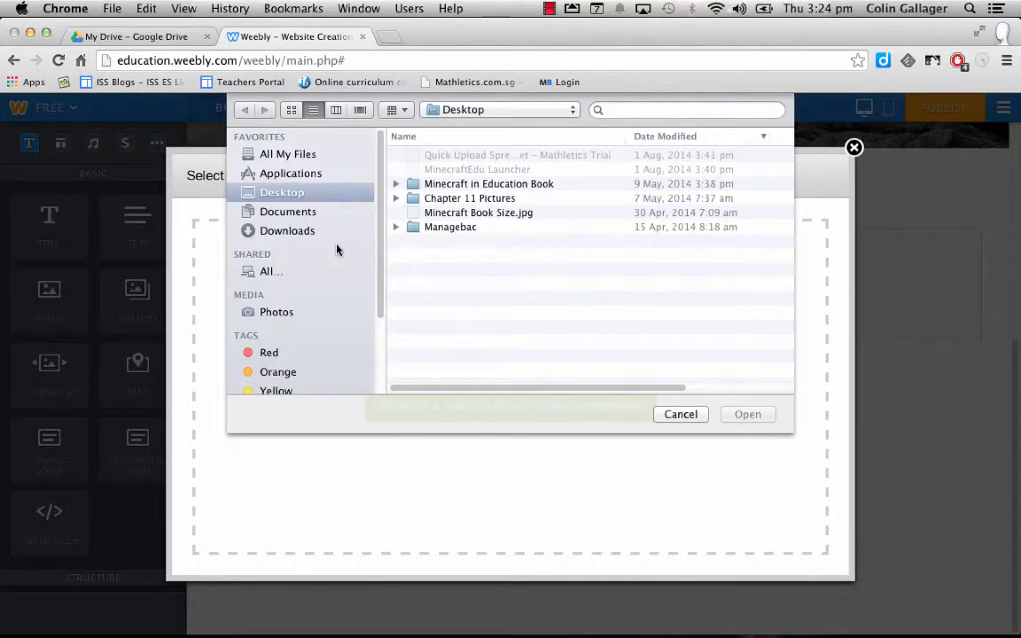
click(680, 414)
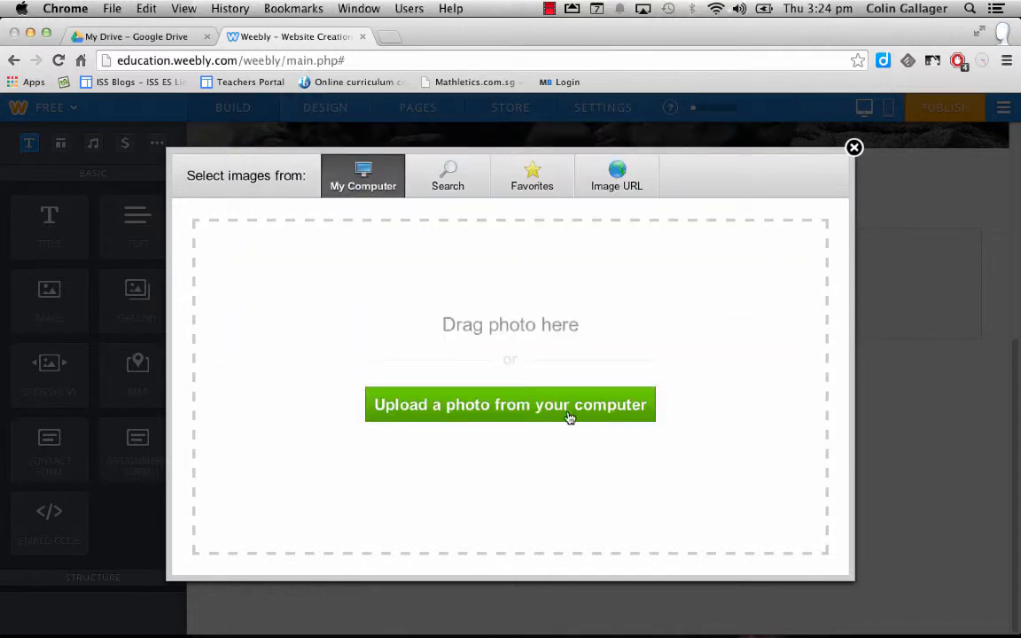
click(510, 405)
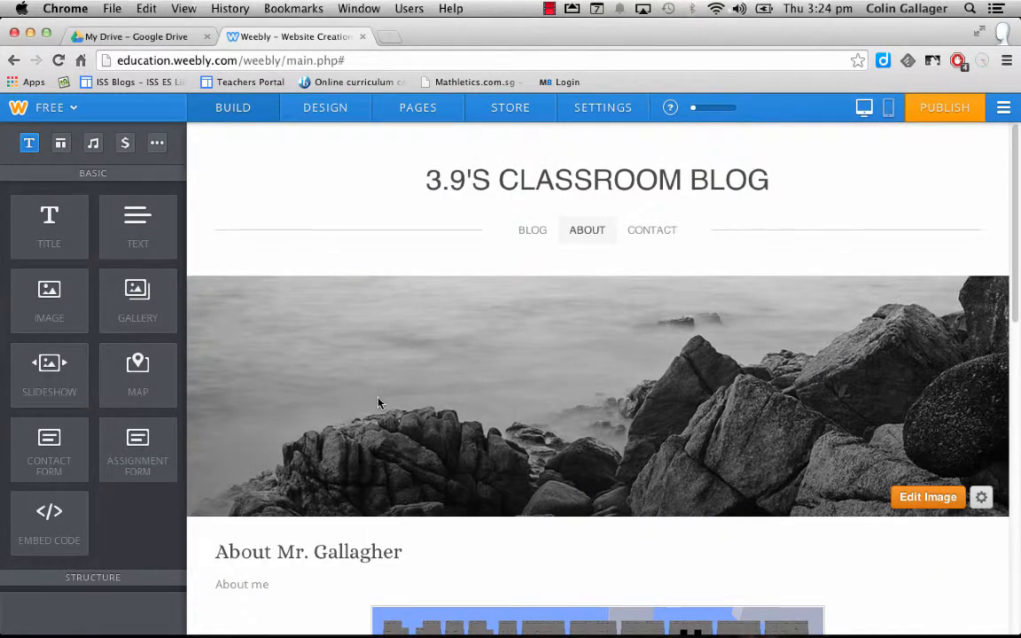
click(532, 230)
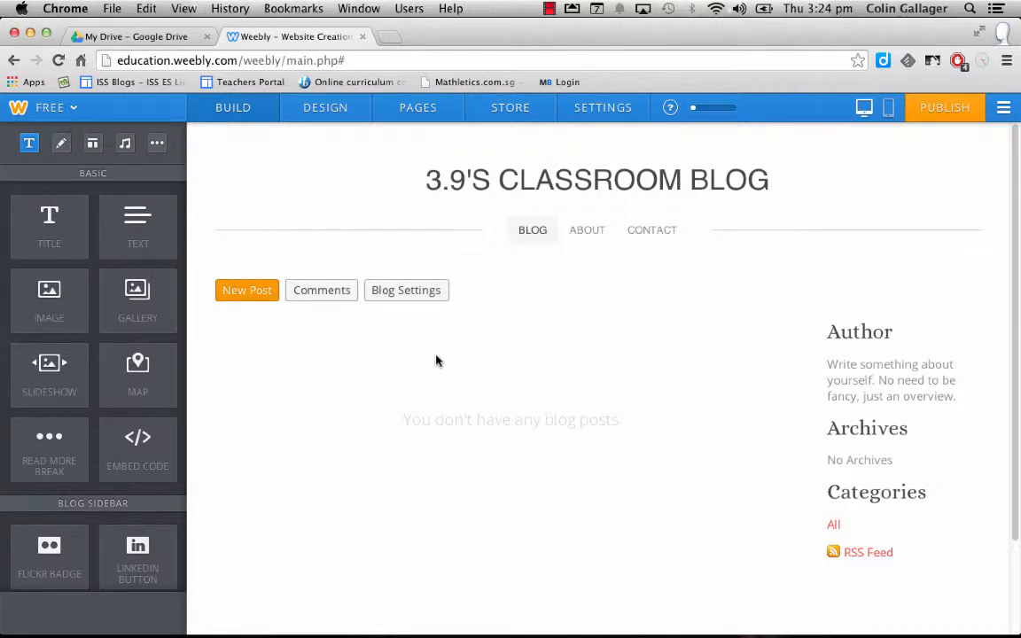
- Create a new blog post titled First Day of School and publish it live
click(246, 290)
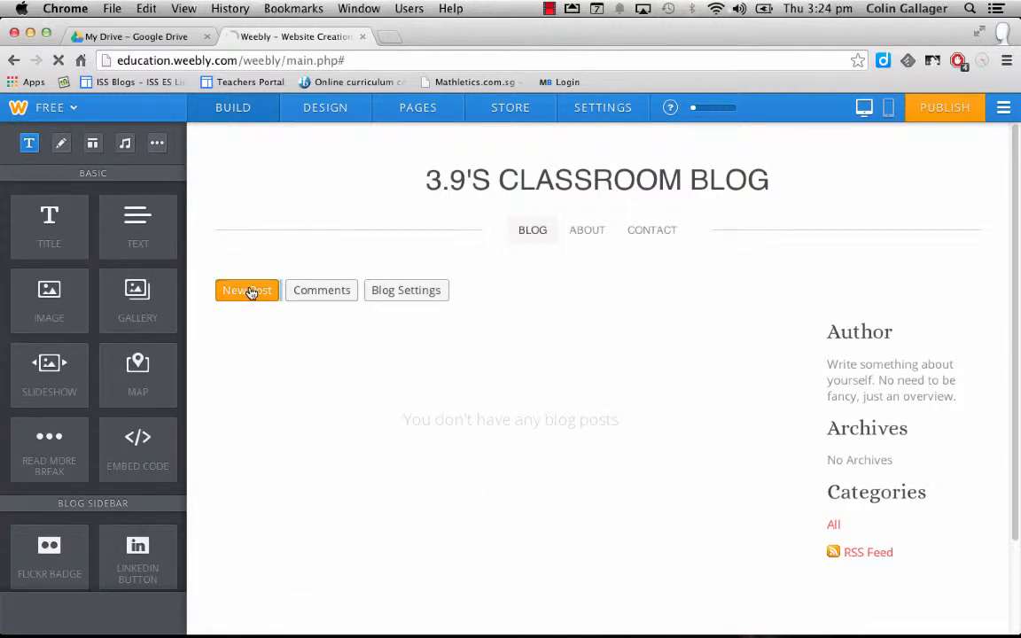
click(247, 290)
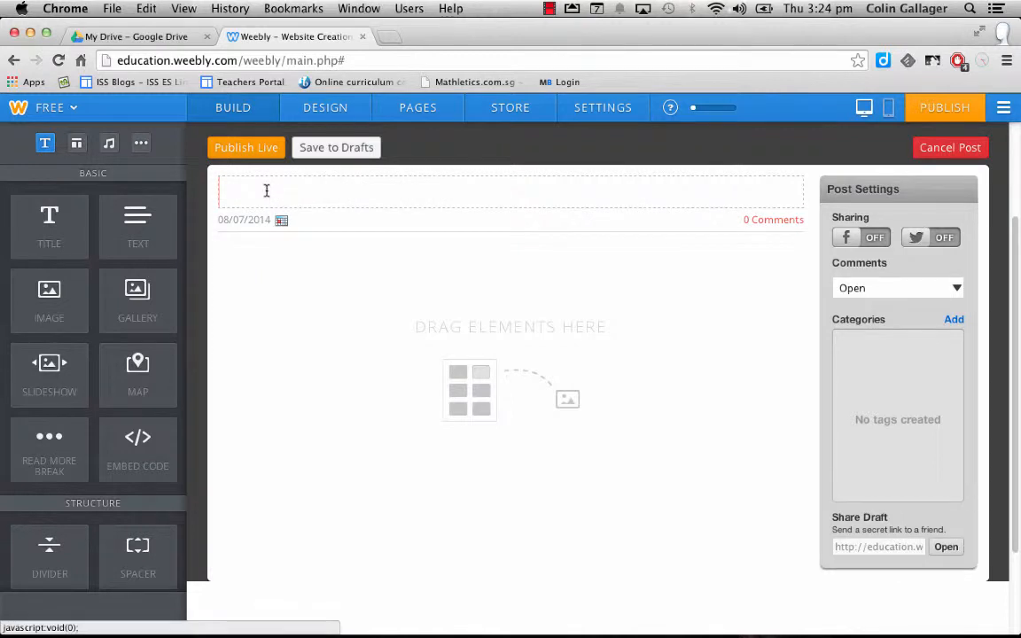
text(First DA)
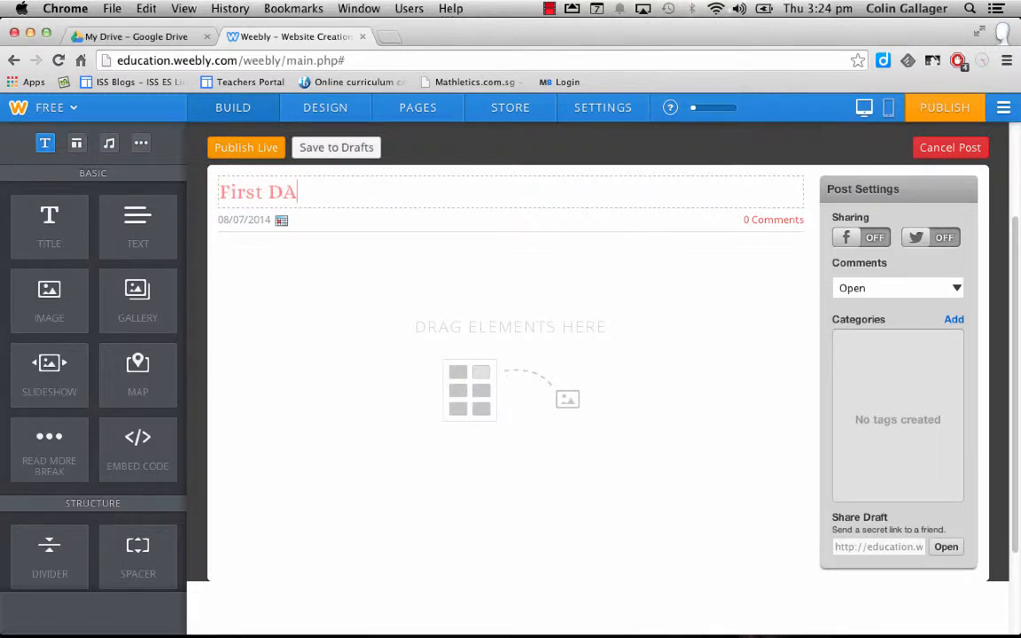
text(y of School)
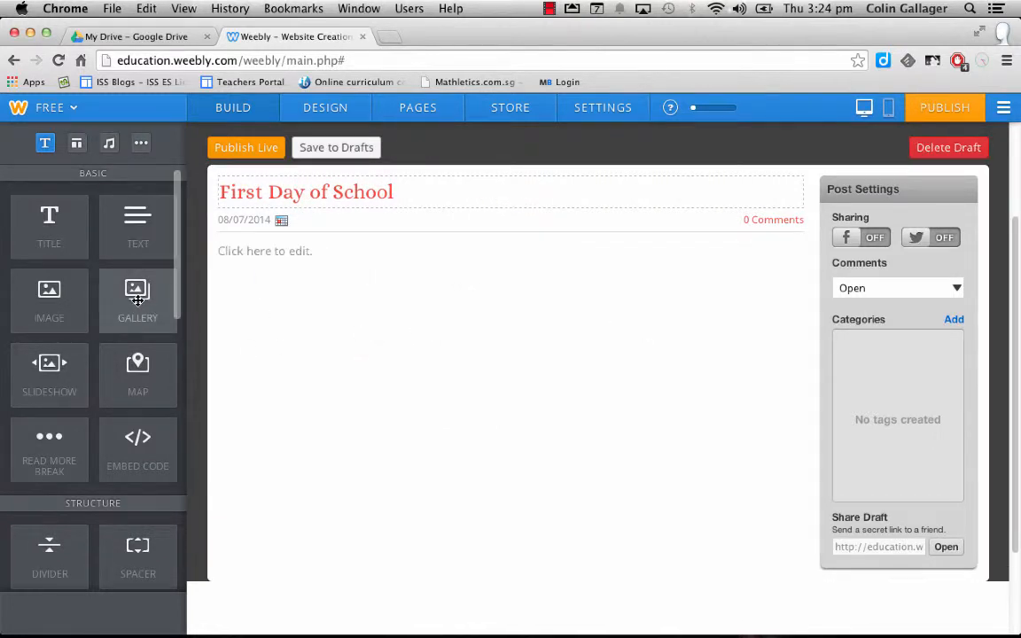
click(336, 147)
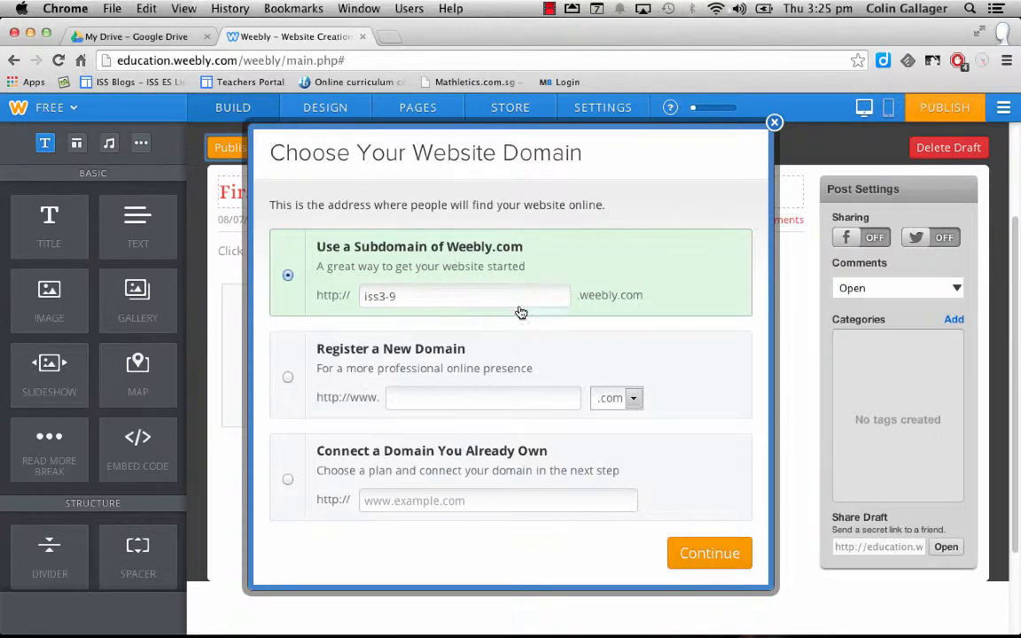
- Accept the iss3-9.weebly.com address and publish the whole website
click(709, 553)
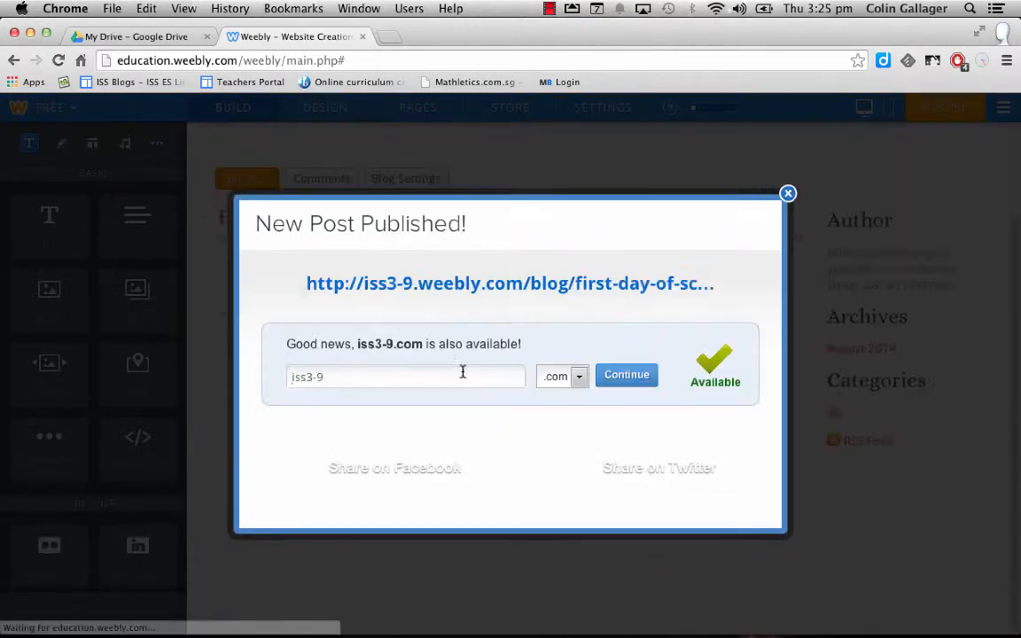
click(787, 194)
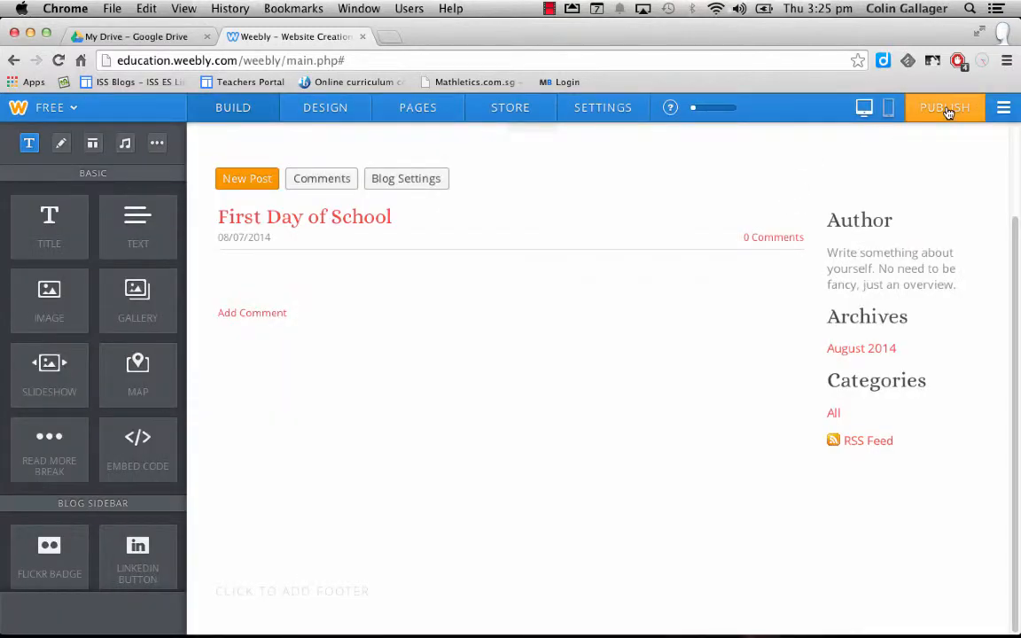
click(944, 108)
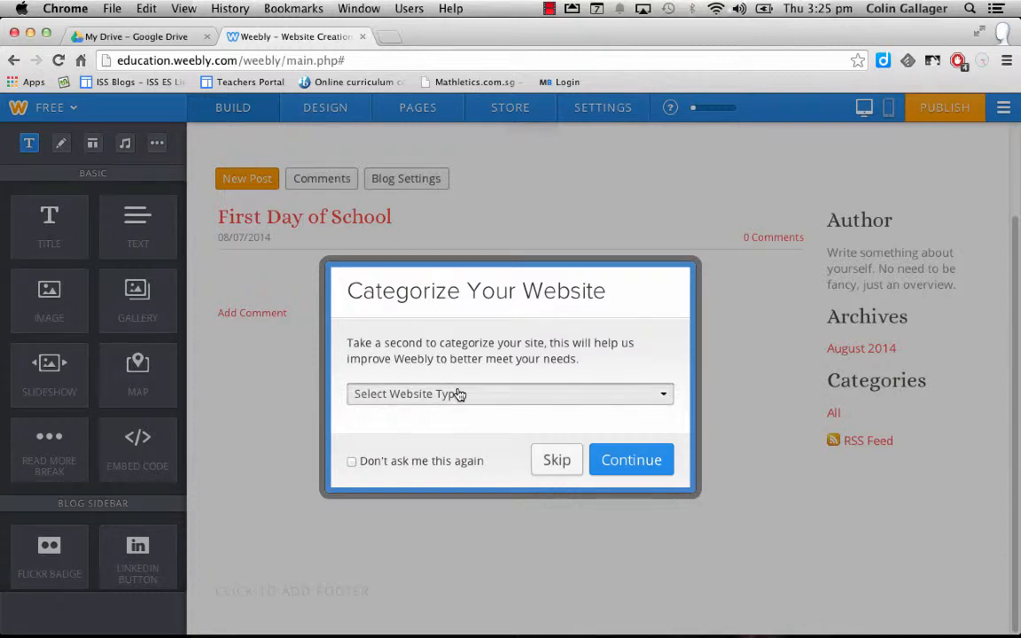
- Categorise the site as Education / Teacher, tick Don't ask me again and finish publishing
click(509, 394)
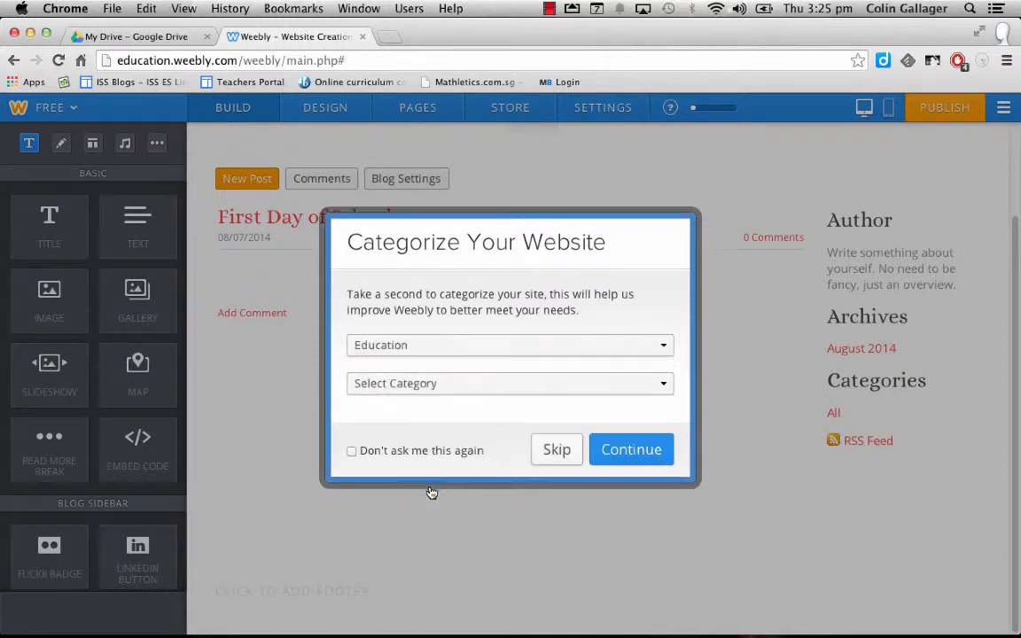
click(509, 383)
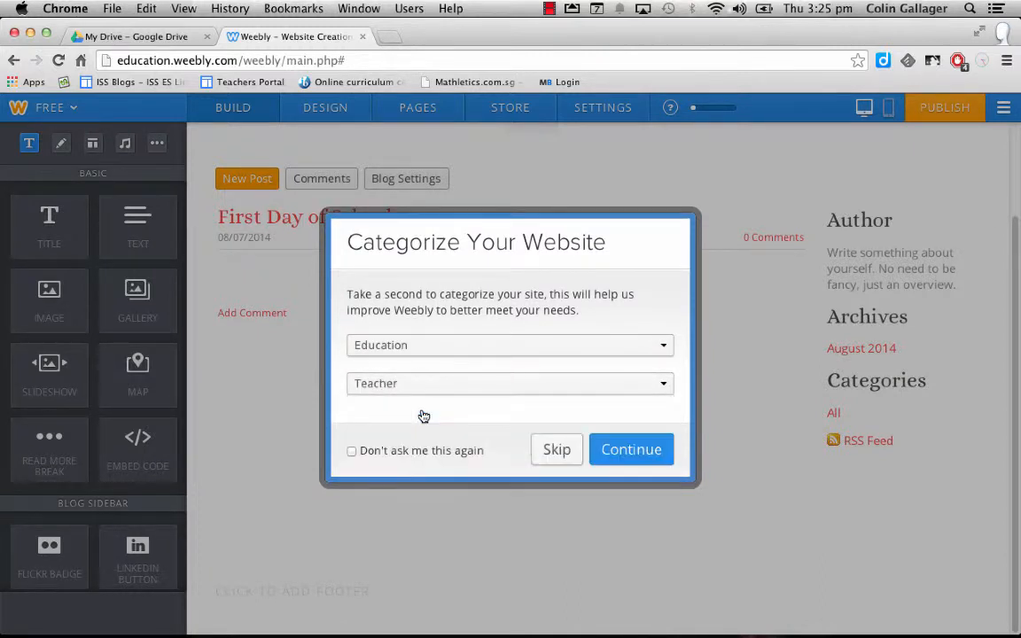
click(352, 450)
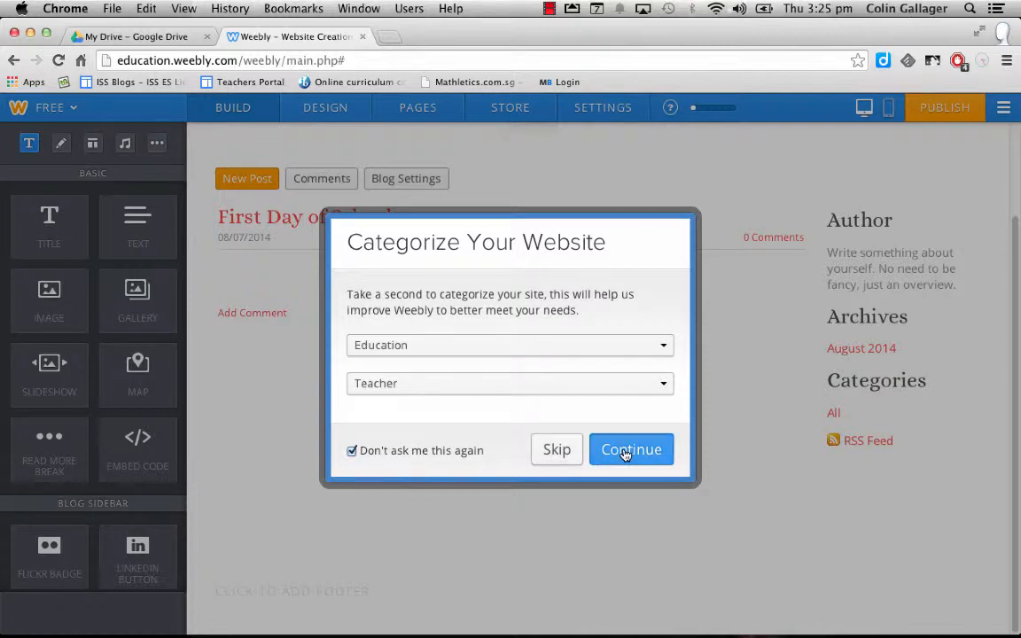
click(631, 449)
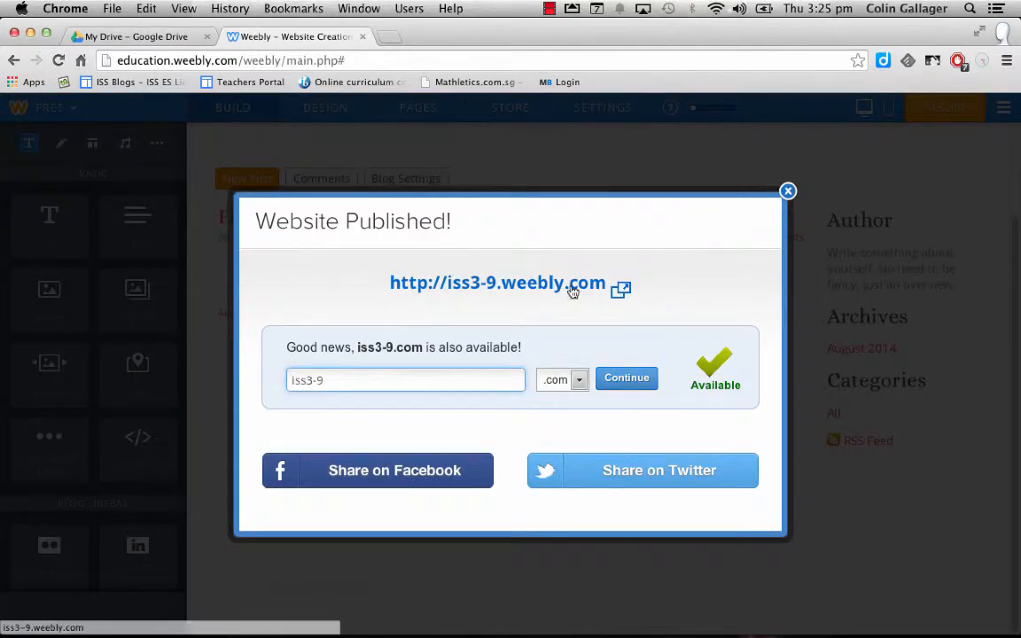
- View the live iss3-9.weebly.com site in a new tab and visit its About page
click(498, 282)
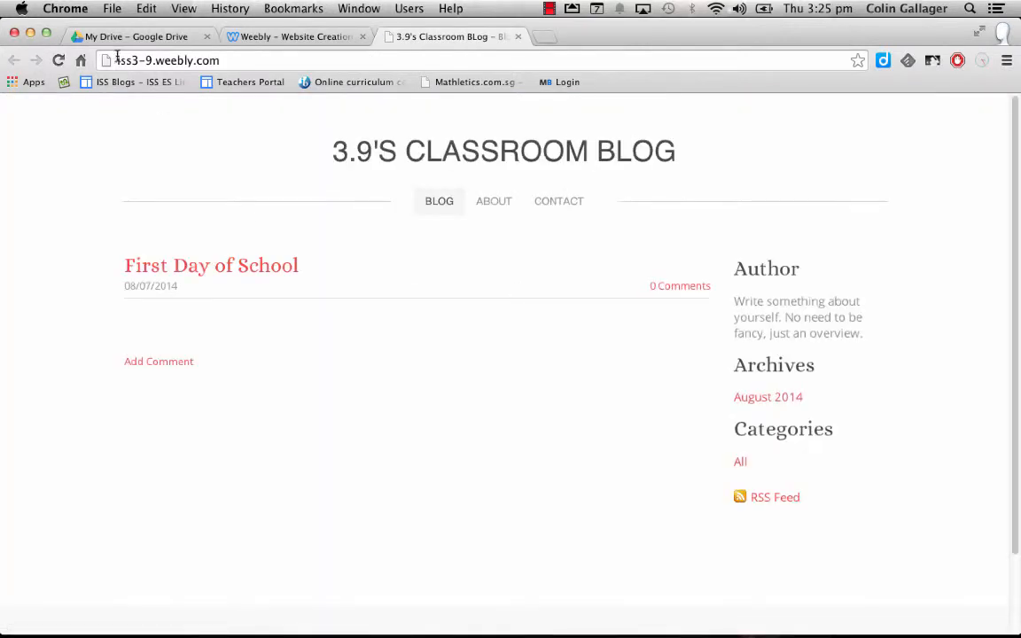
click(168, 60)
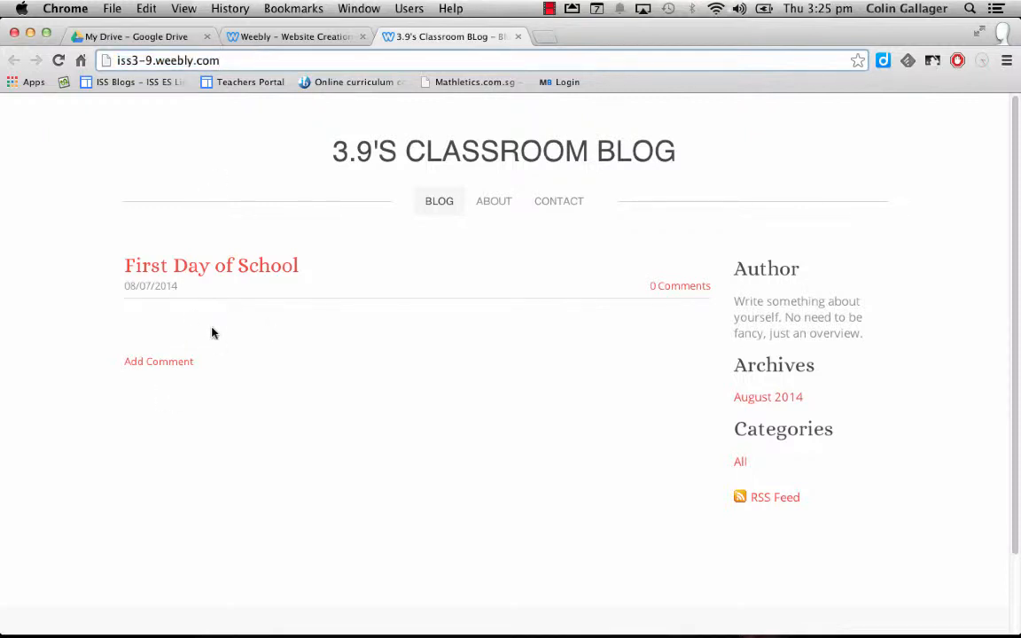
click(493, 200)
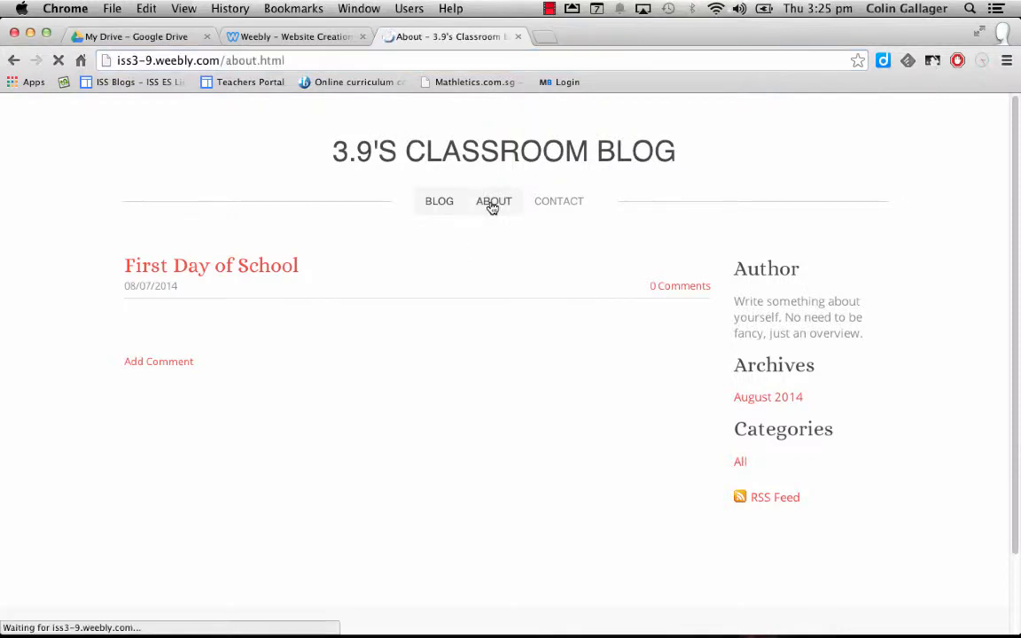
click(493, 200)
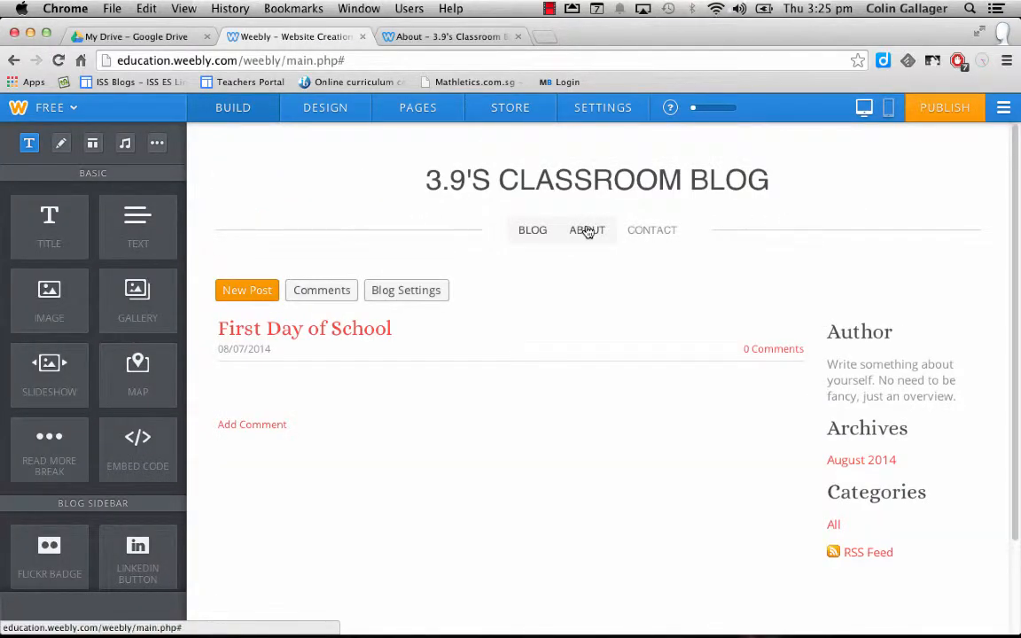
- Show the About page and dismiss the header background picker, keeping the rocky seascape image
click(586, 230)
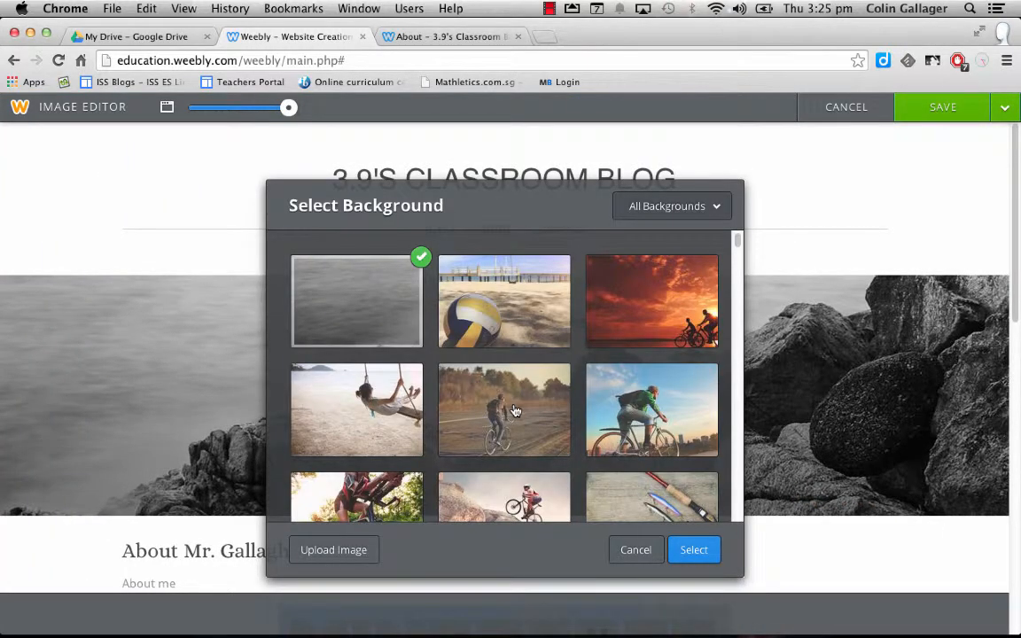
mouse_move(334, 549)
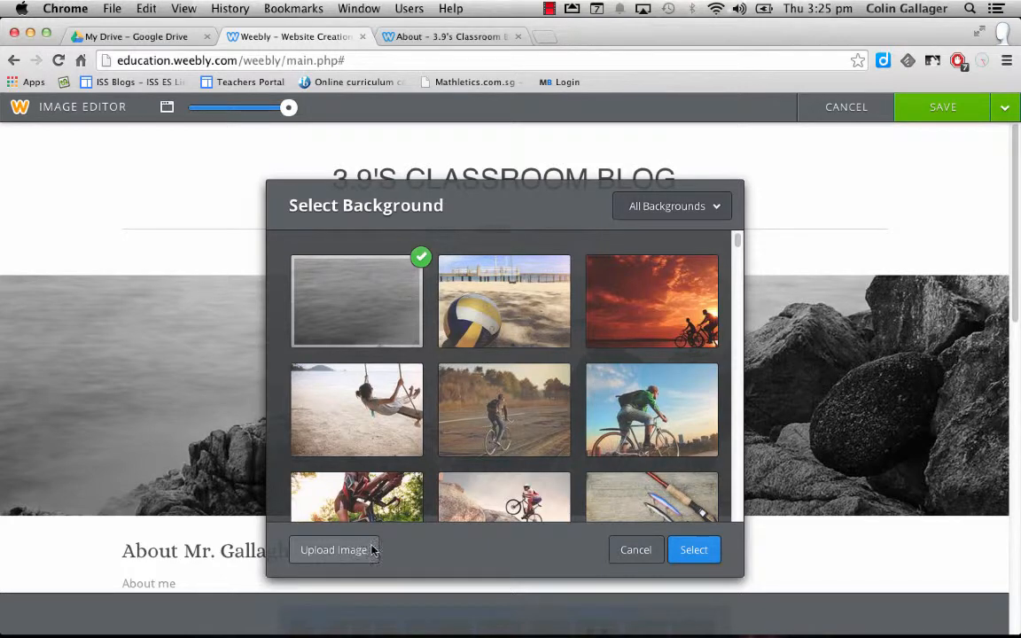
click(636, 550)
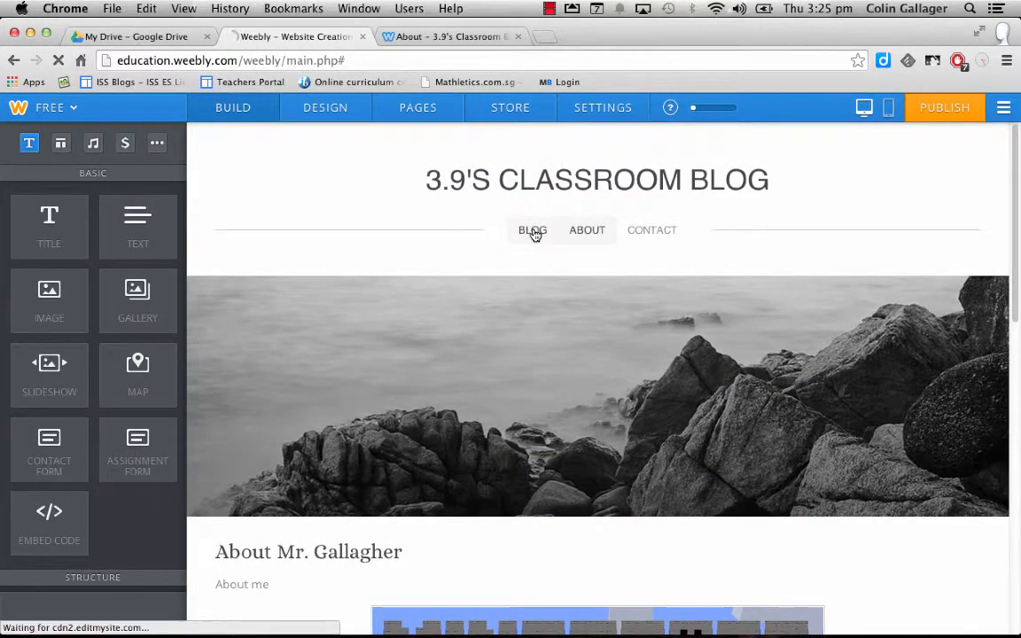
- Return to the Blog page and browse the Design theme gallery
click(532, 229)
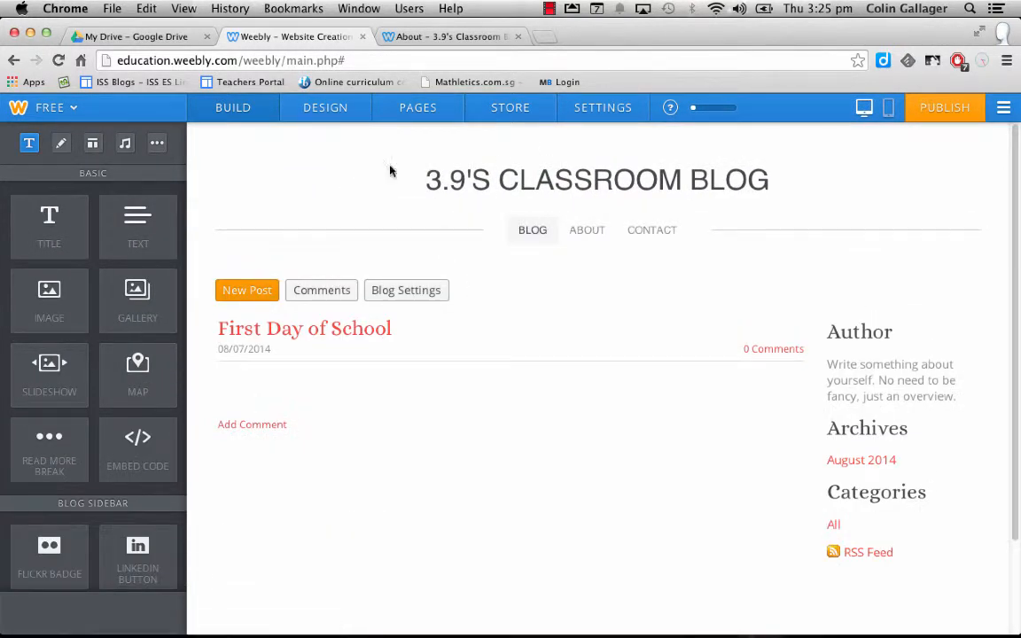
click(325, 107)
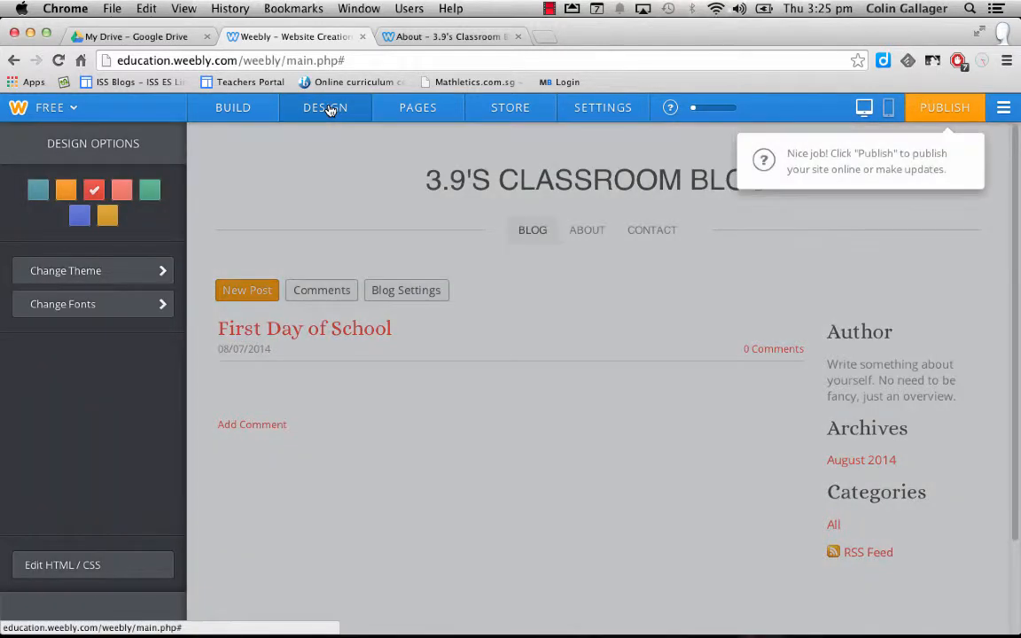
mouse_move(325, 112)
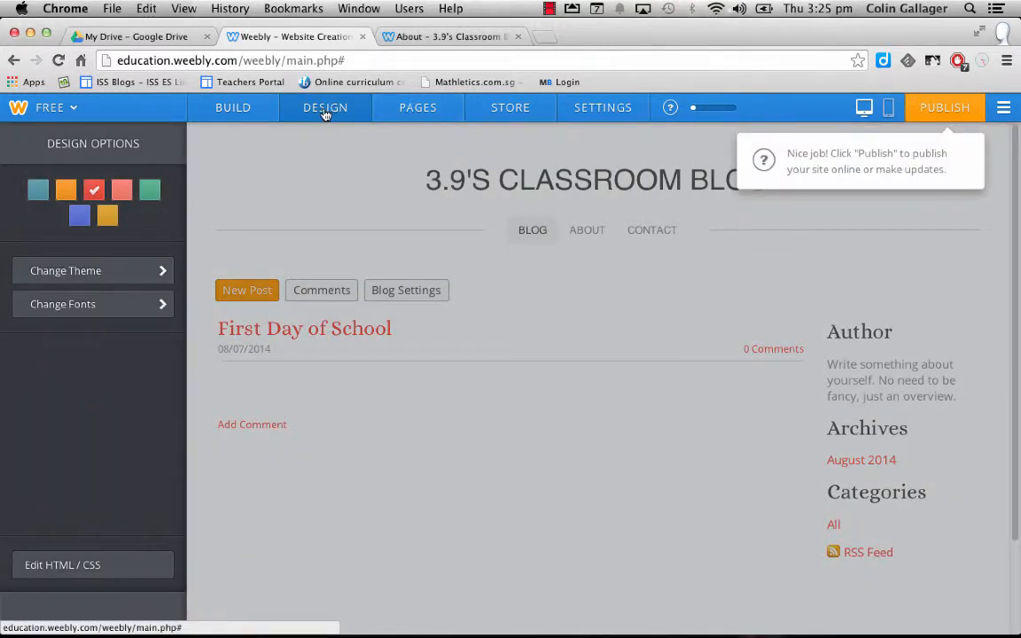
click(65, 271)
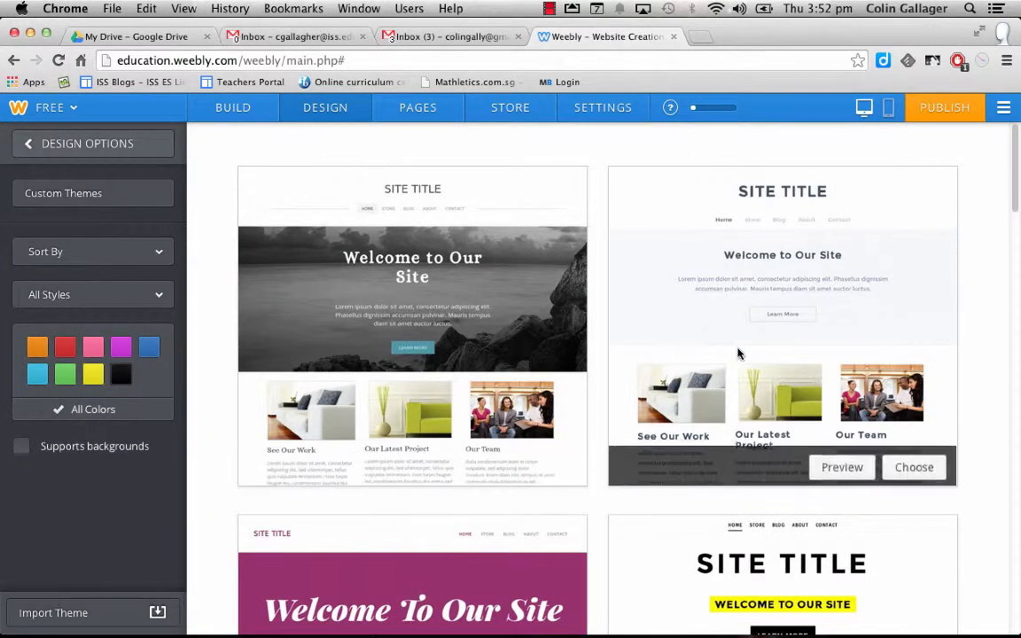
scroll(down, 3)
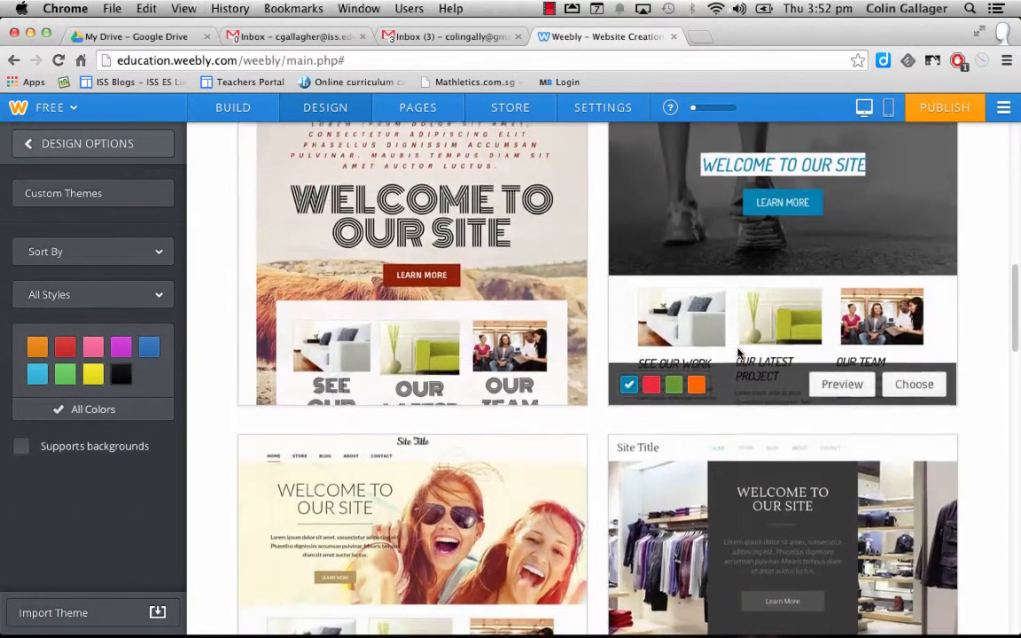
scroll(down, 3)
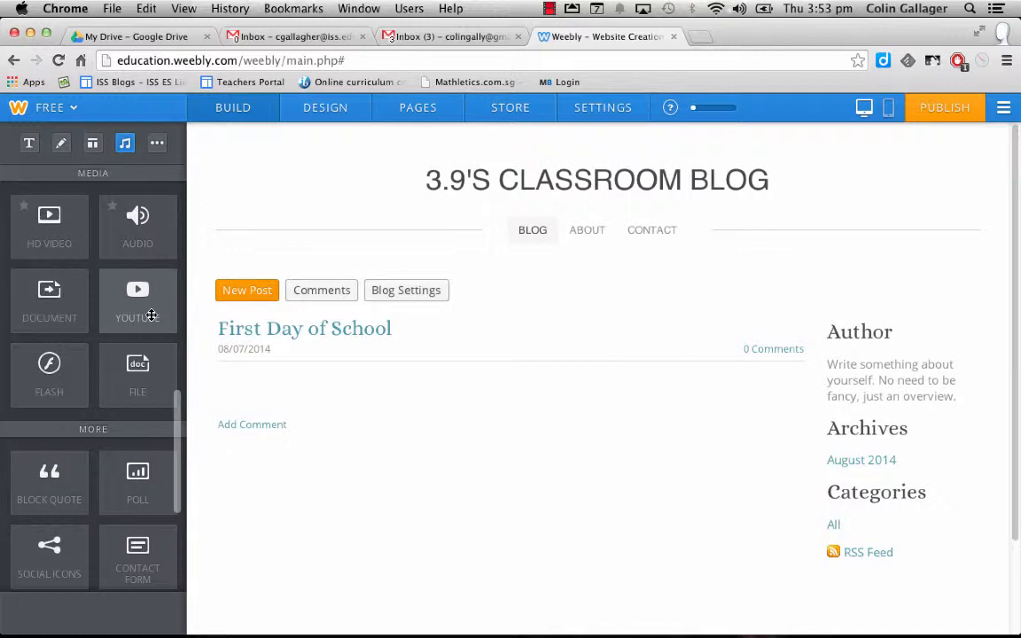
scroll(down, 3)
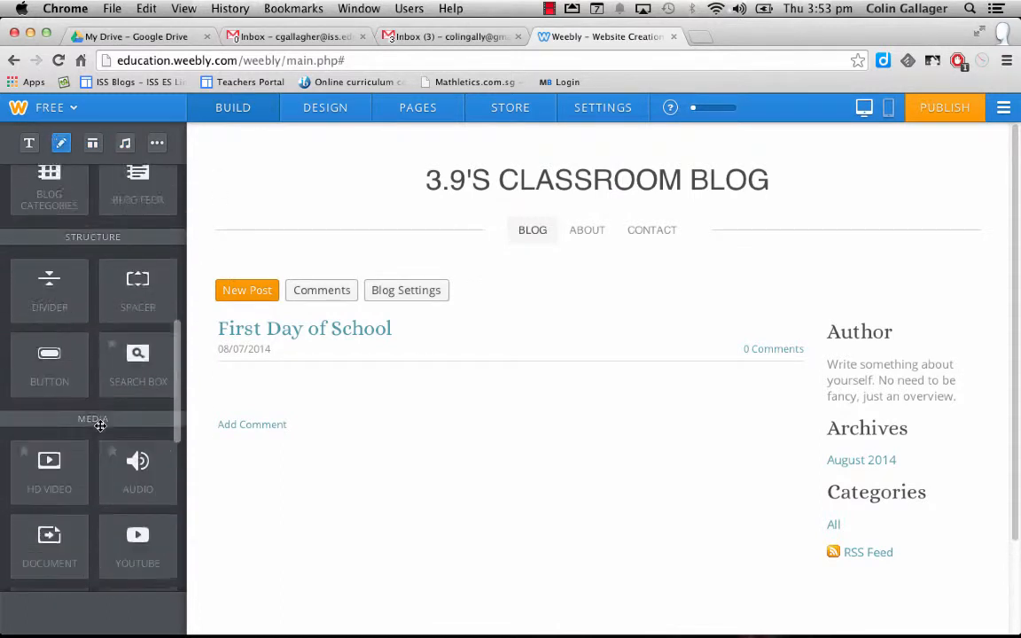
click(418, 108)
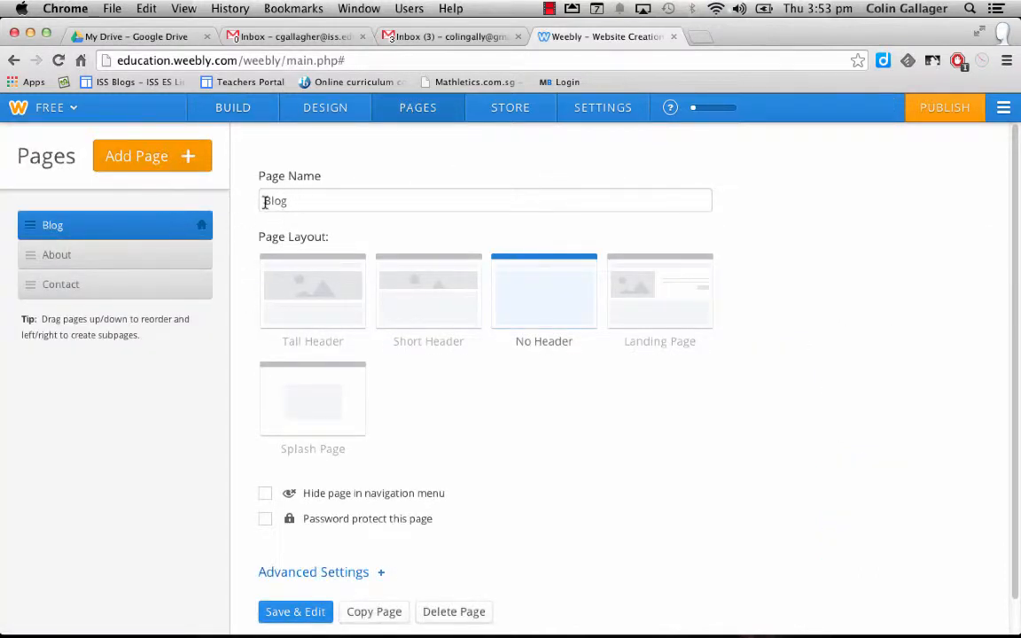
mouse_move(203, 226)
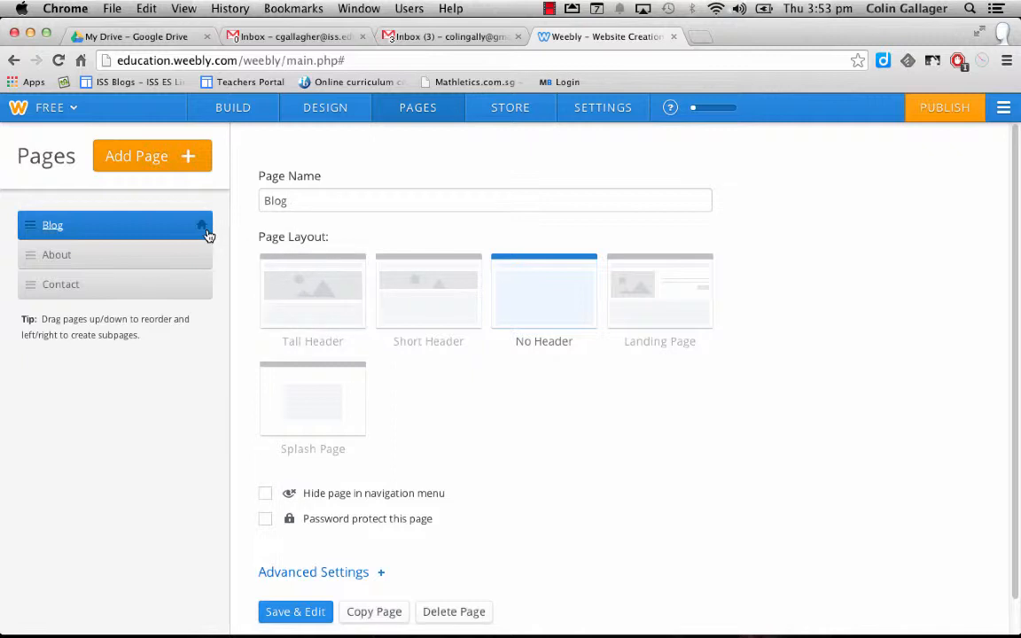
- Give the Blog page the Short Header layout in Pages settings
click(56, 254)
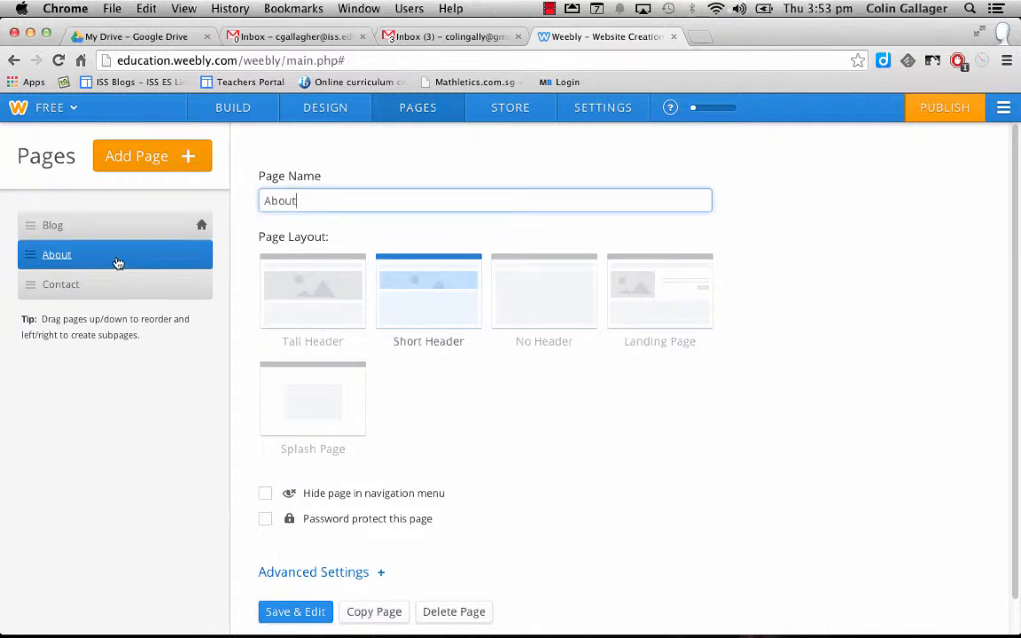
mouse_move(229, 312)
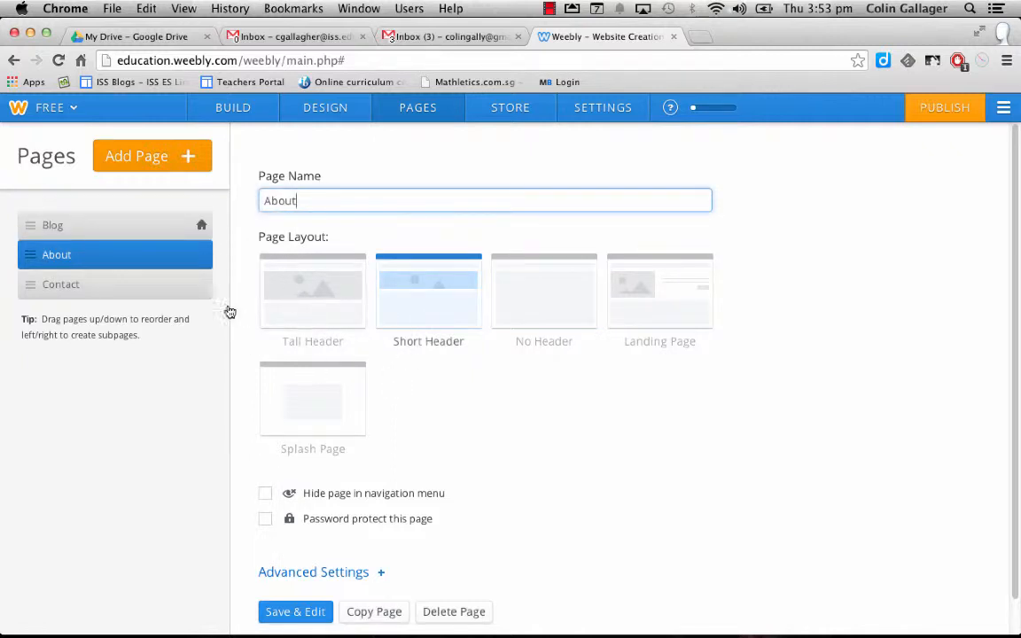
click(52, 225)
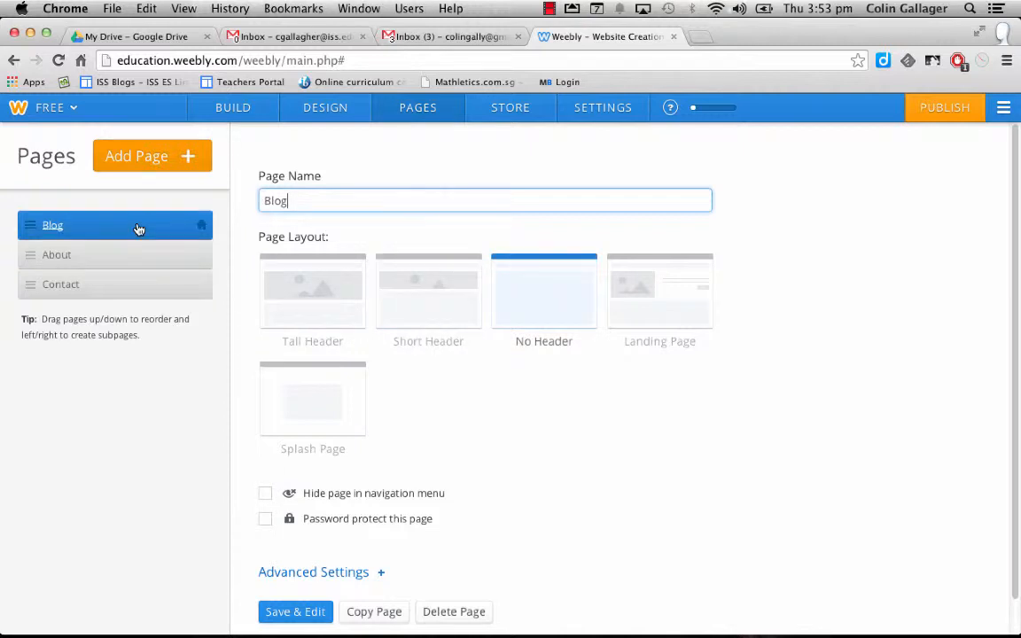
click(428, 291)
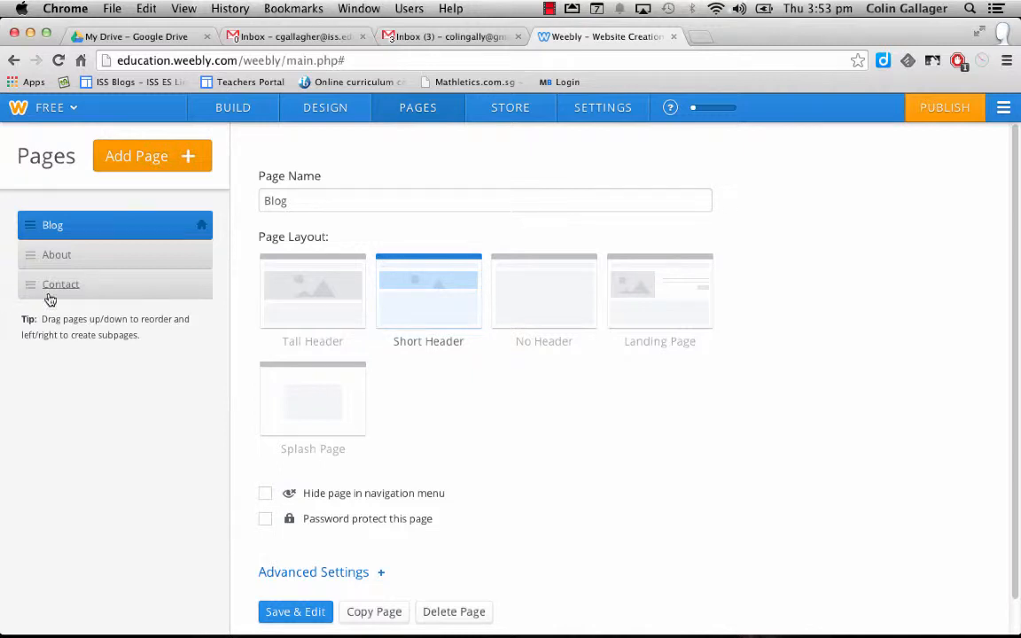
- Rename the Contact page to 'Rules of the classroom' and save the change
click(61, 284)
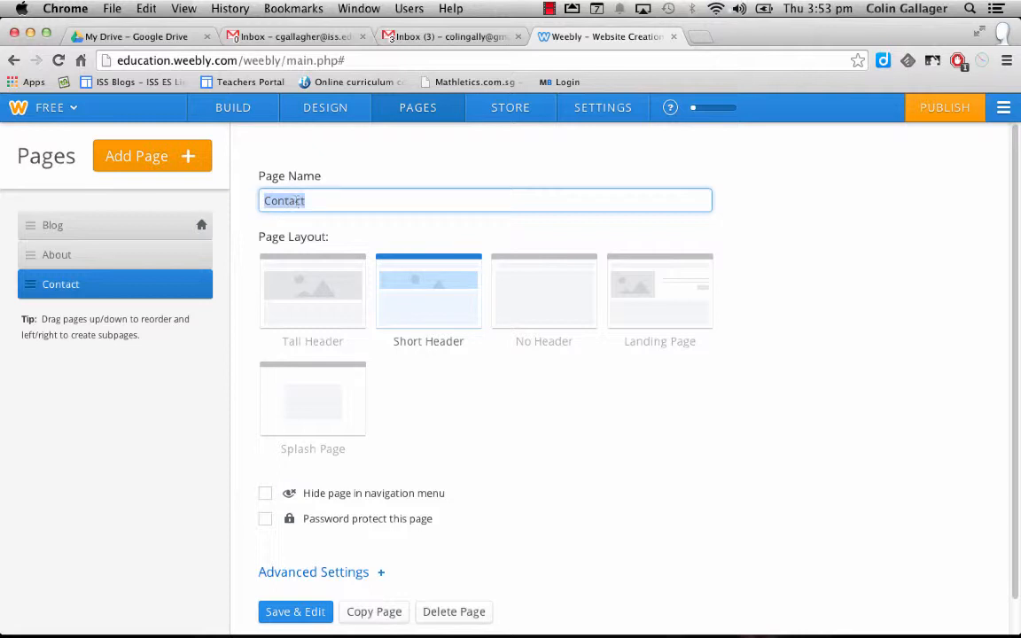
text(Rules of the class)
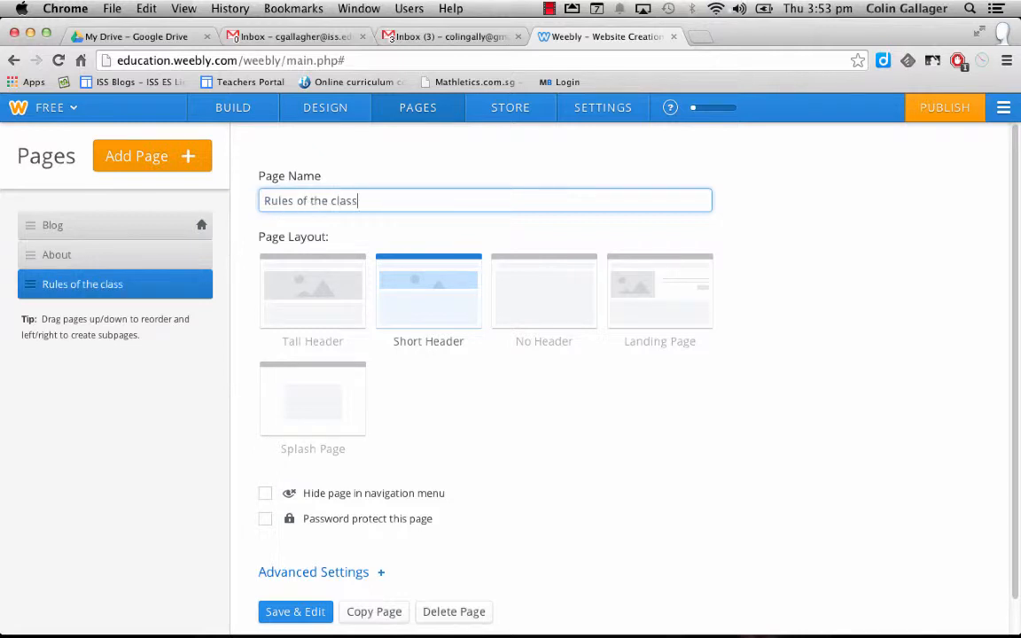
text(room)
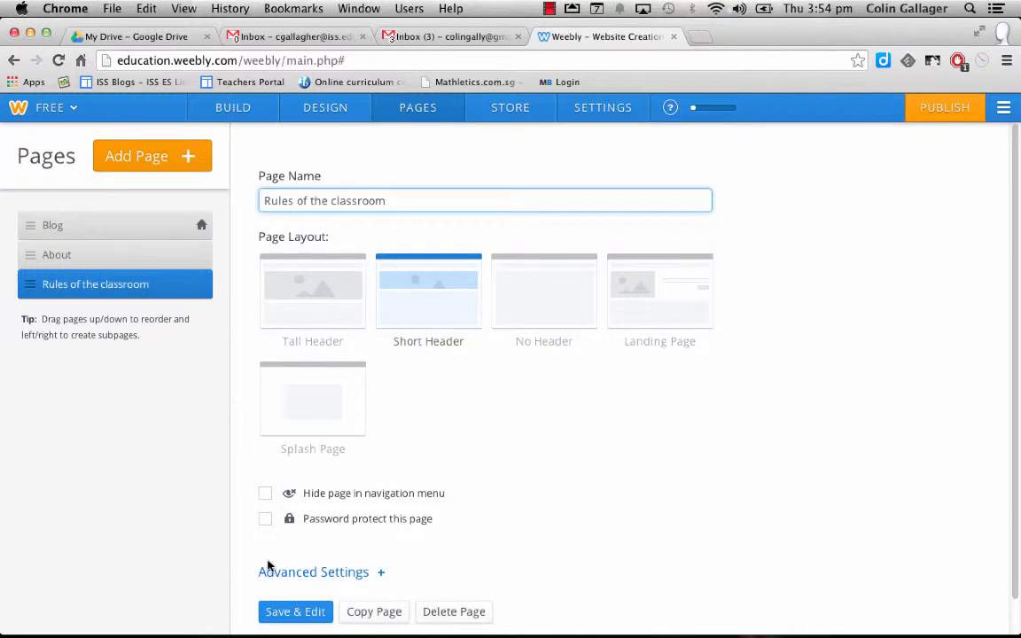
click(294, 612)
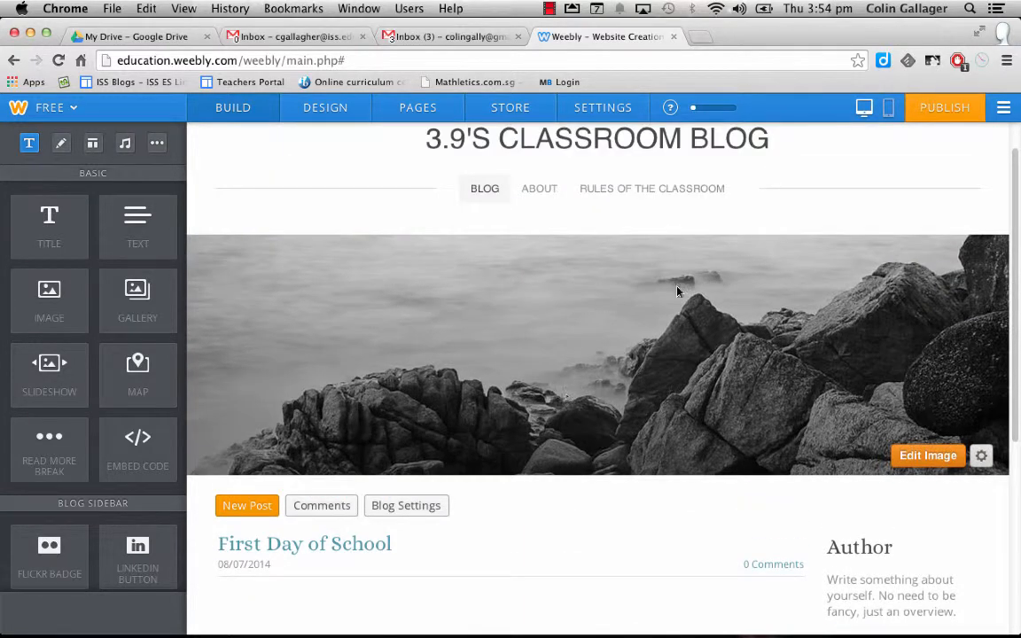
mouse_move(545, 326)
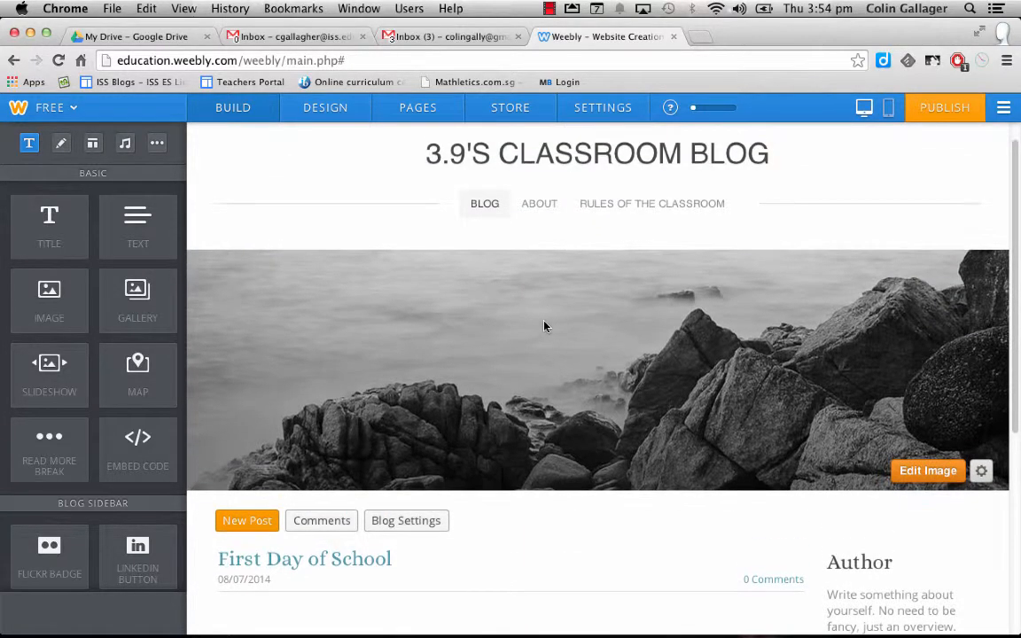
- Show the Add Page menu listing standard, blog, store and external link types
click(417, 107)
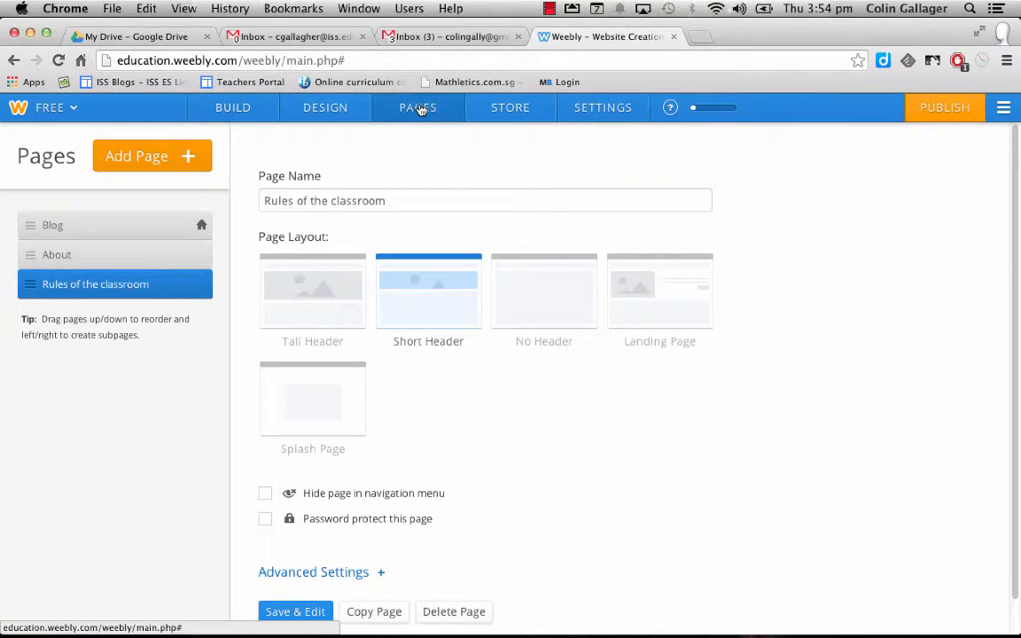
mouse_move(243, 278)
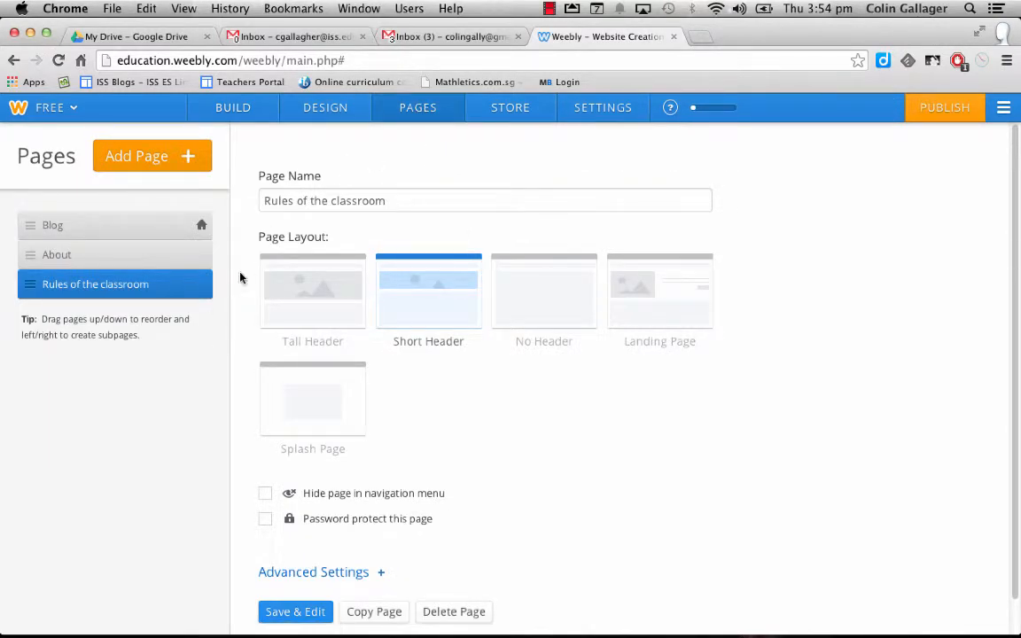
click(152, 155)
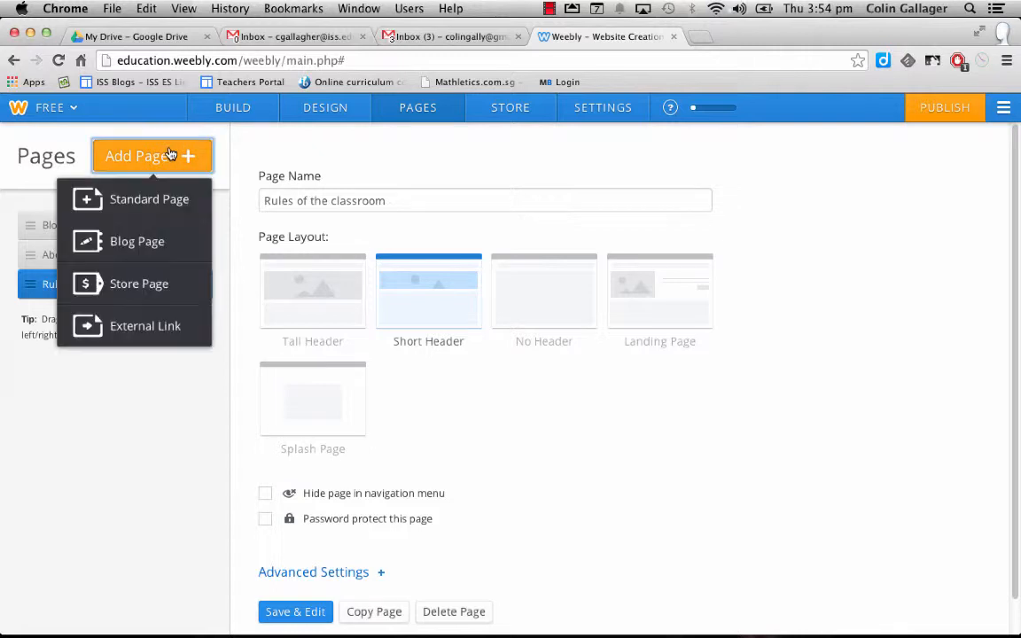
mouse_move(146, 258)
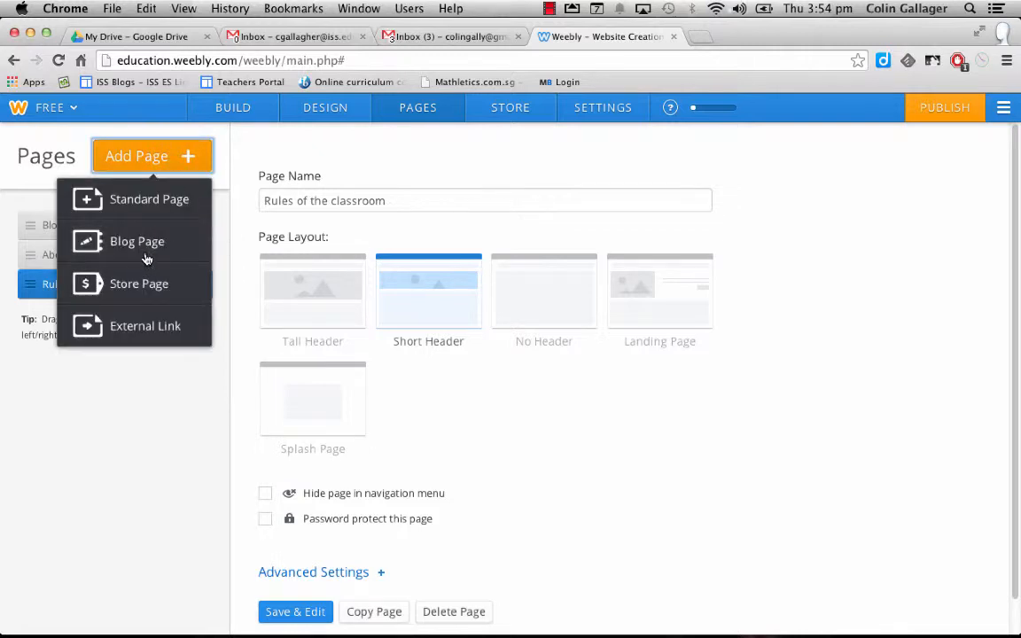
mouse_move(150, 198)
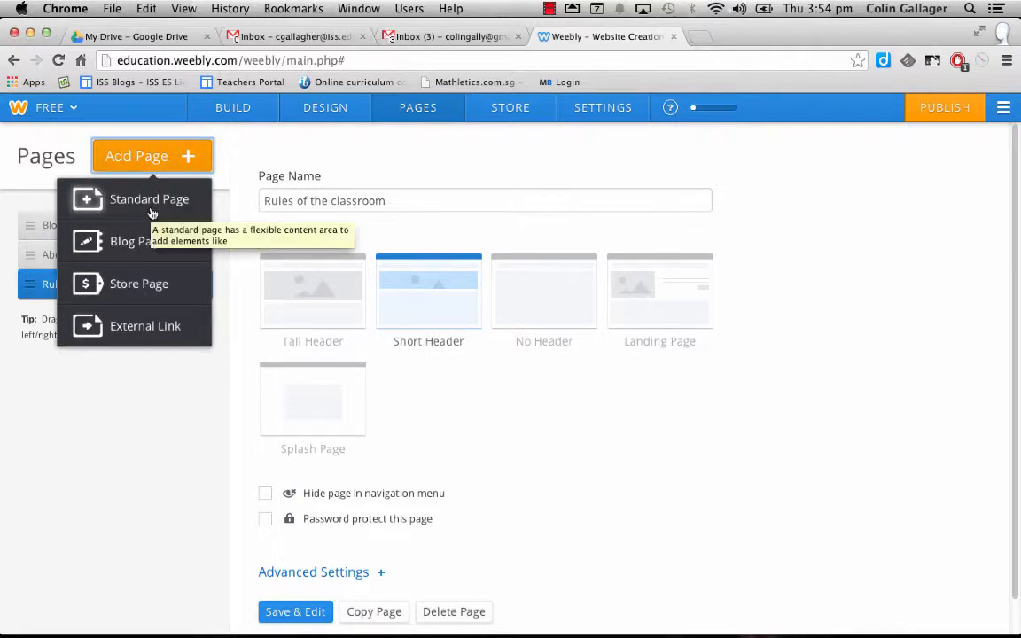
mouse_move(137, 241)
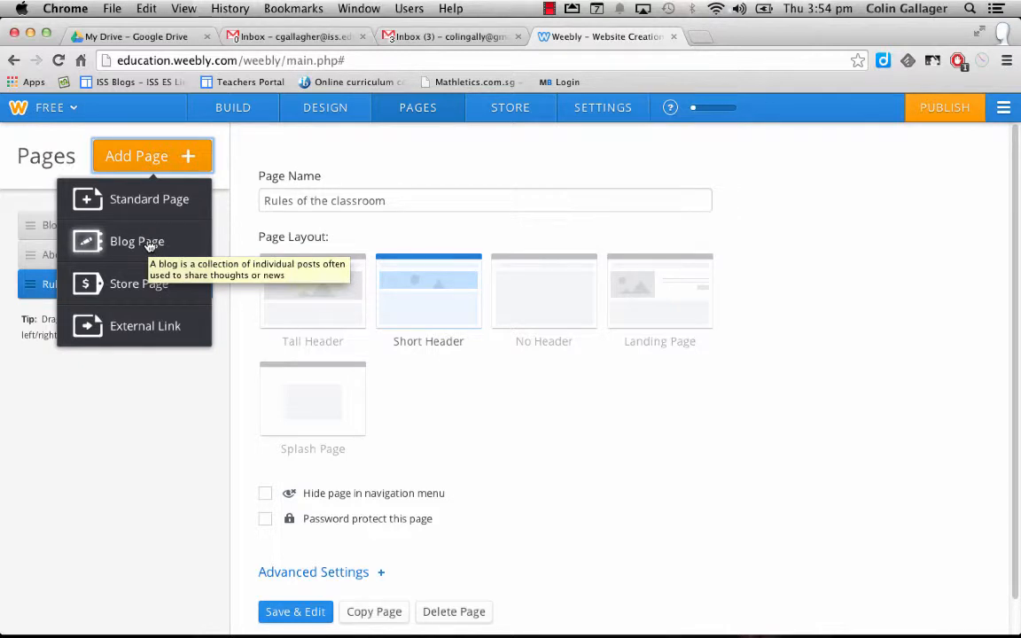
mouse_move(133, 209)
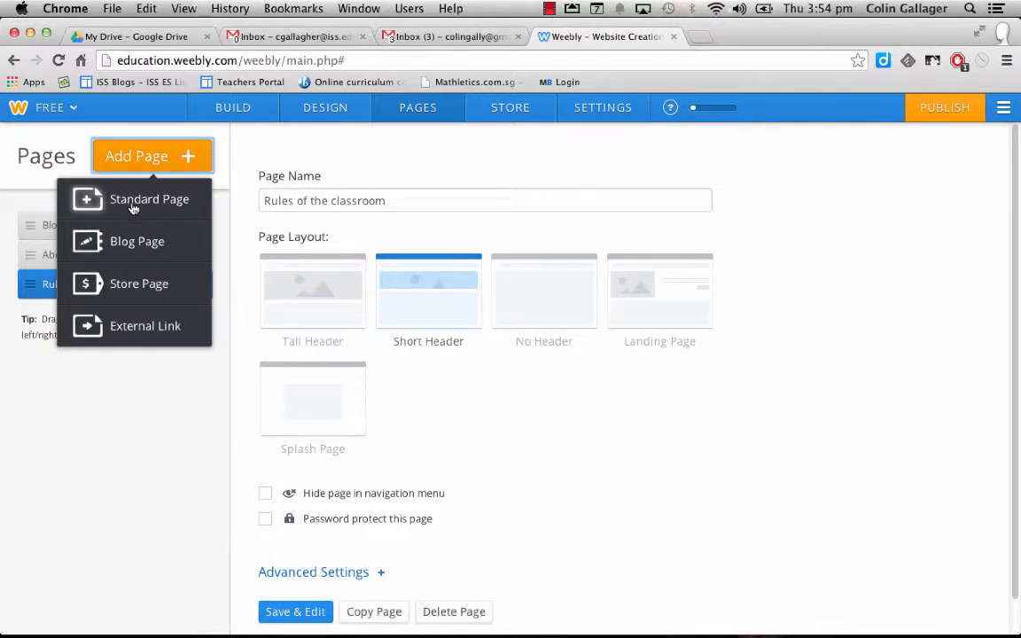
mouse_move(133, 199)
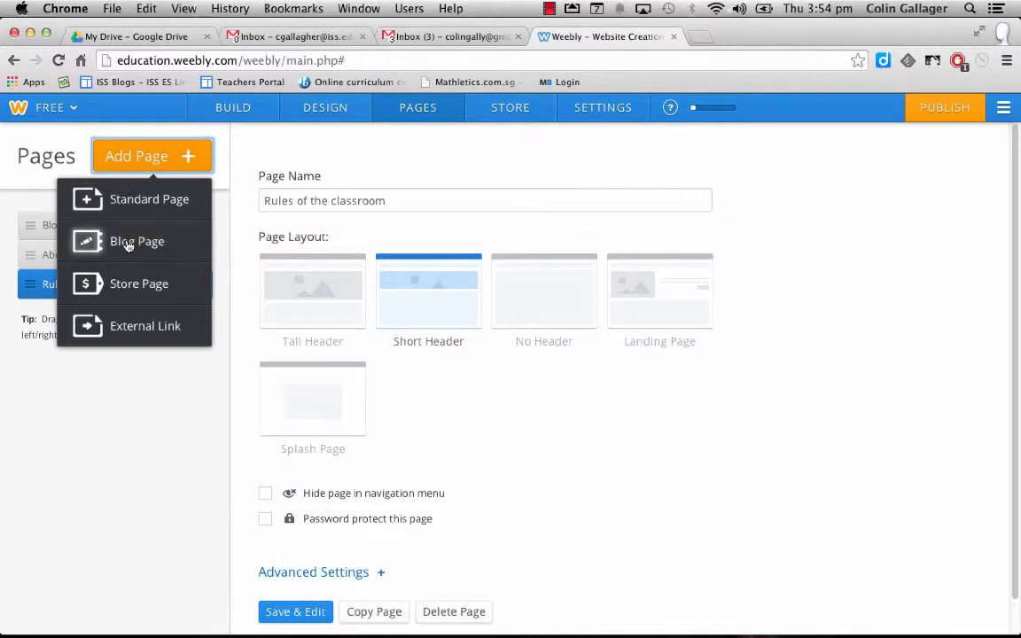
mouse_move(136, 241)
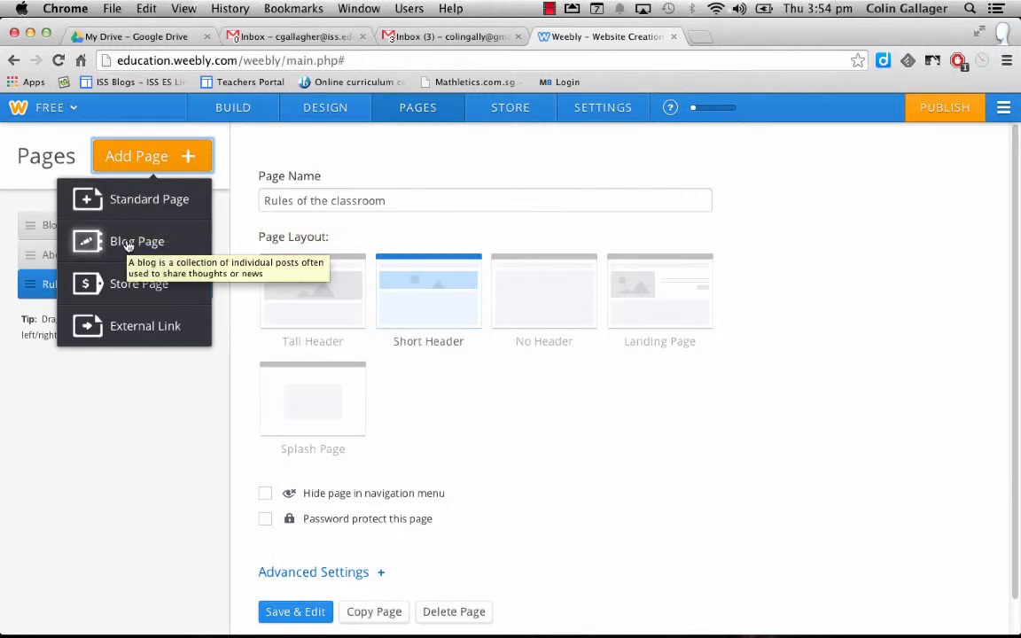